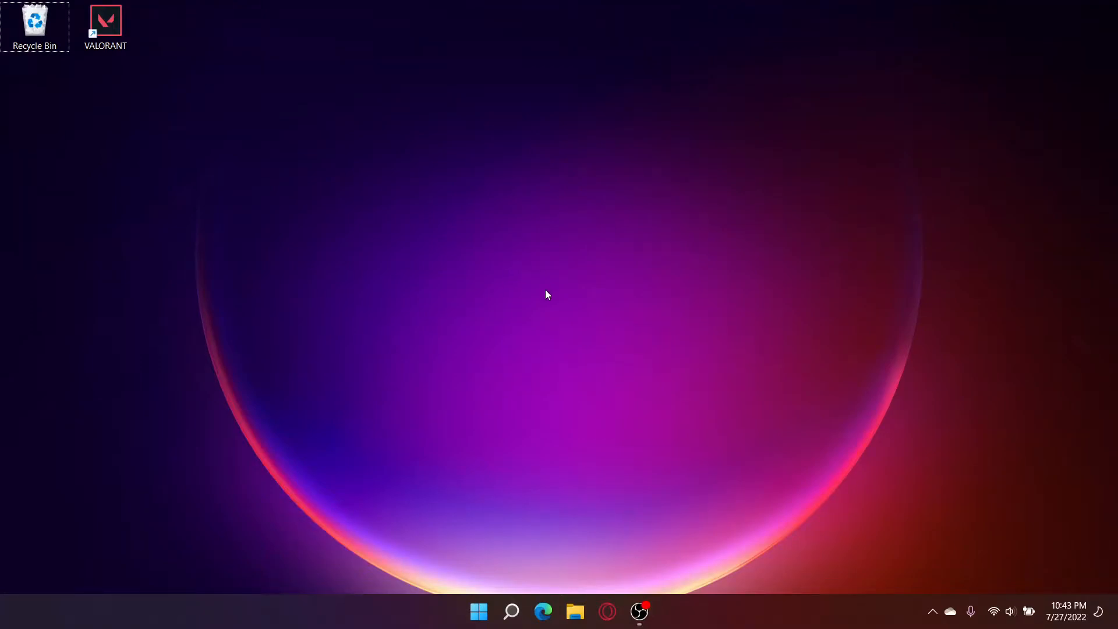
{"action": "mouse_move", "coordinate": [576, 290]}
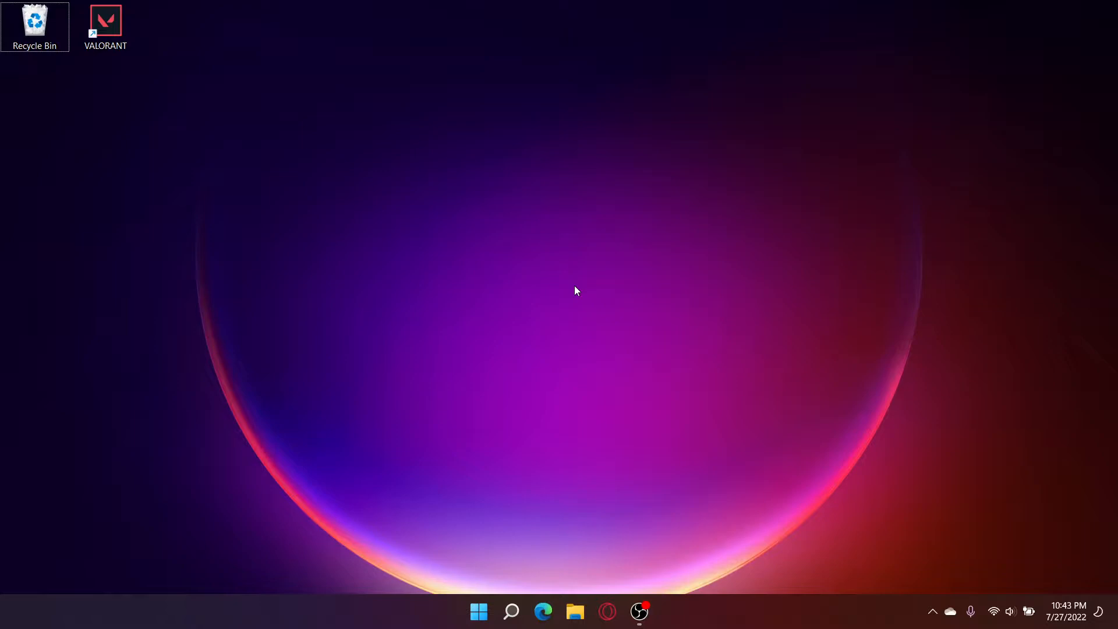
{"action": "mouse_move", "coordinate": [543, 611]}
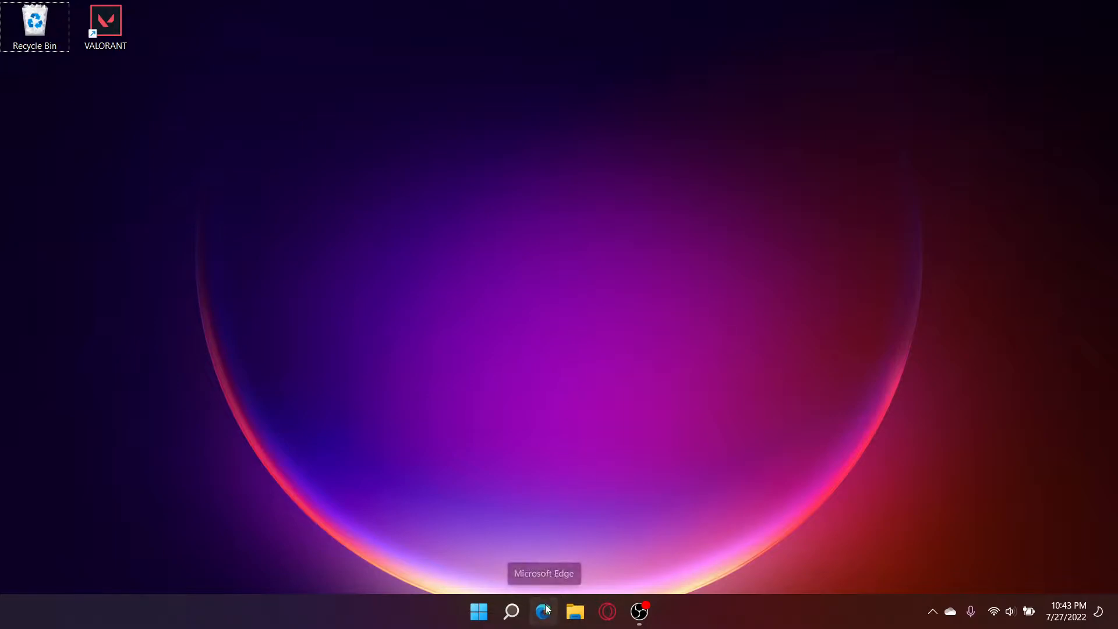
Reach python.org's list of all Python releases from an Edge search for python
{"action": "left_click", "coordinate": [543, 611]}
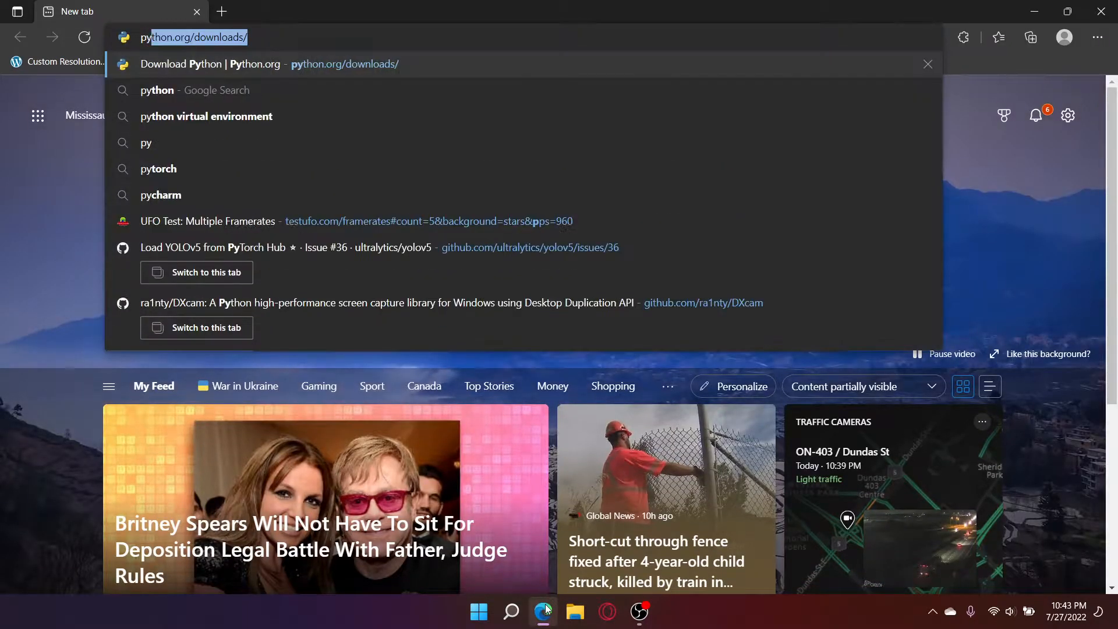
{"action": "left_click", "coordinate": [166, 90]}
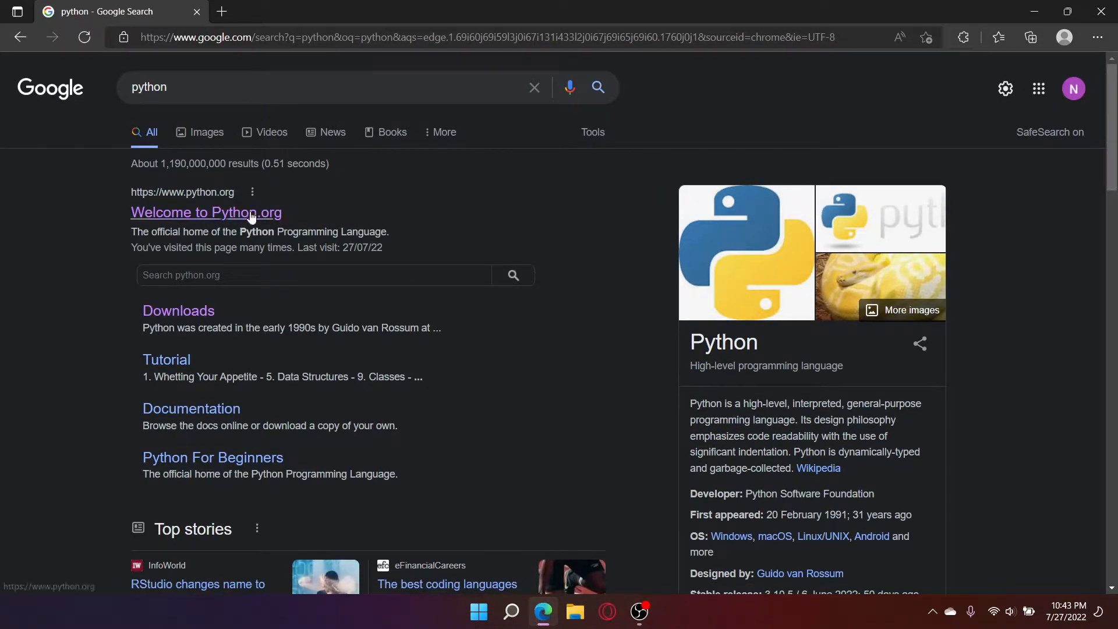
{"action": "left_click", "coordinate": [206, 212]}
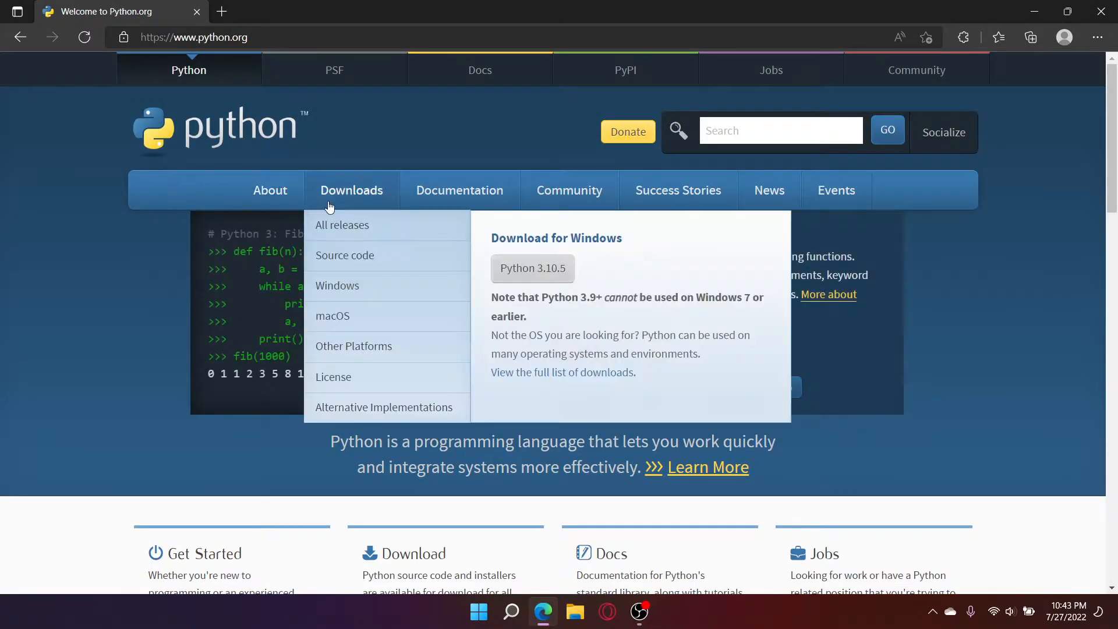
{"action": "mouse_move", "coordinate": [341, 224]}
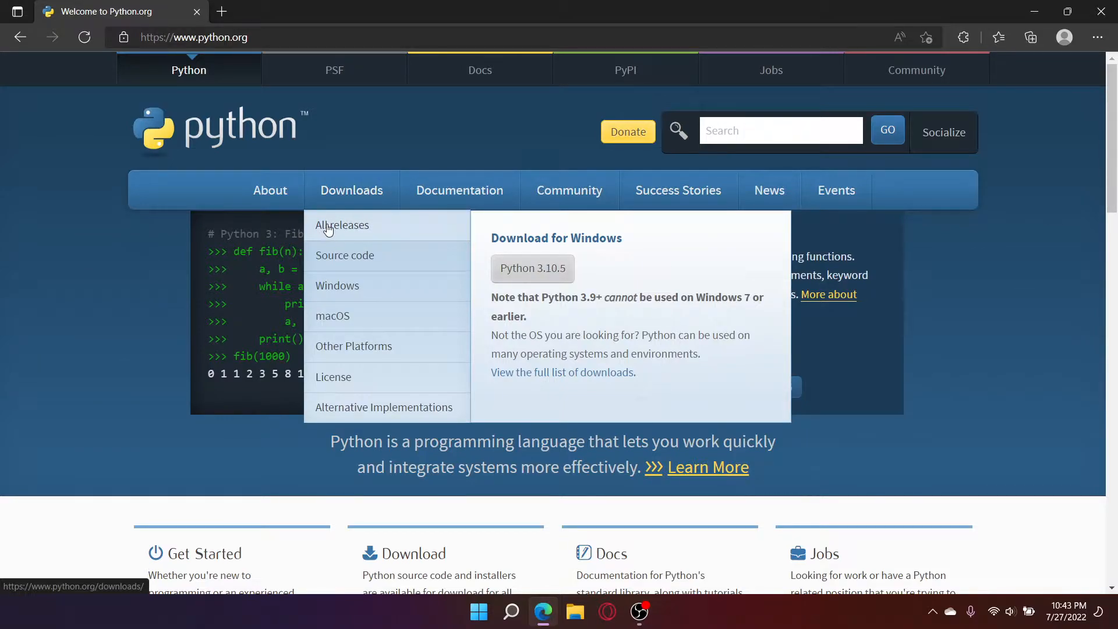
{"action": "left_click", "coordinate": [343, 225]}
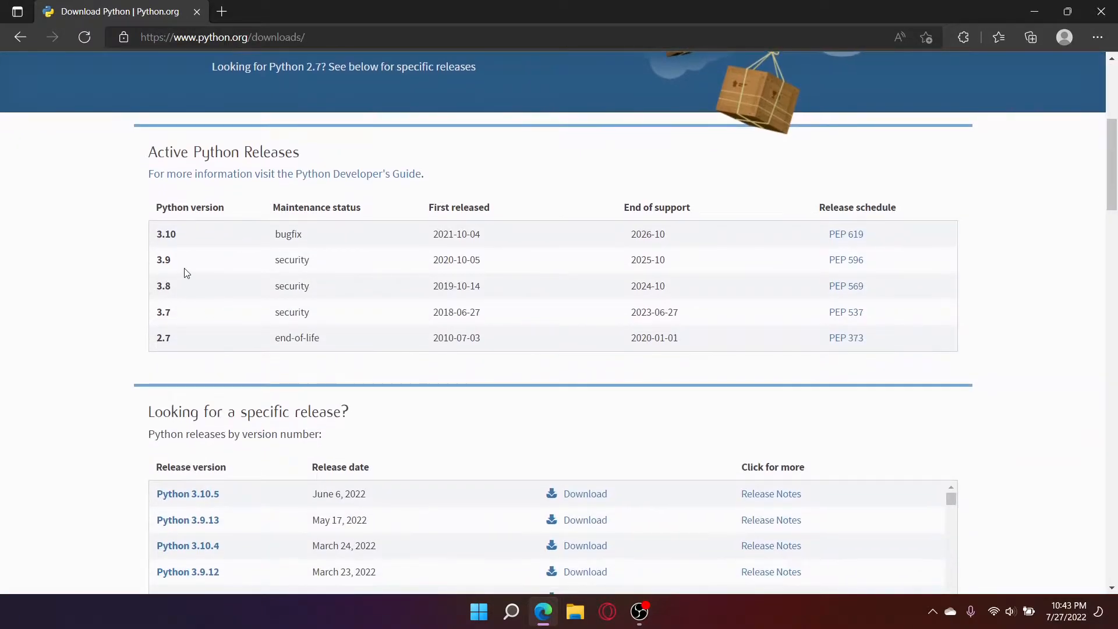
Download the Python 3.10.5 Windows 64-bit installer from its release page
{"action": "double_click", "coordinate": [163, 258]}
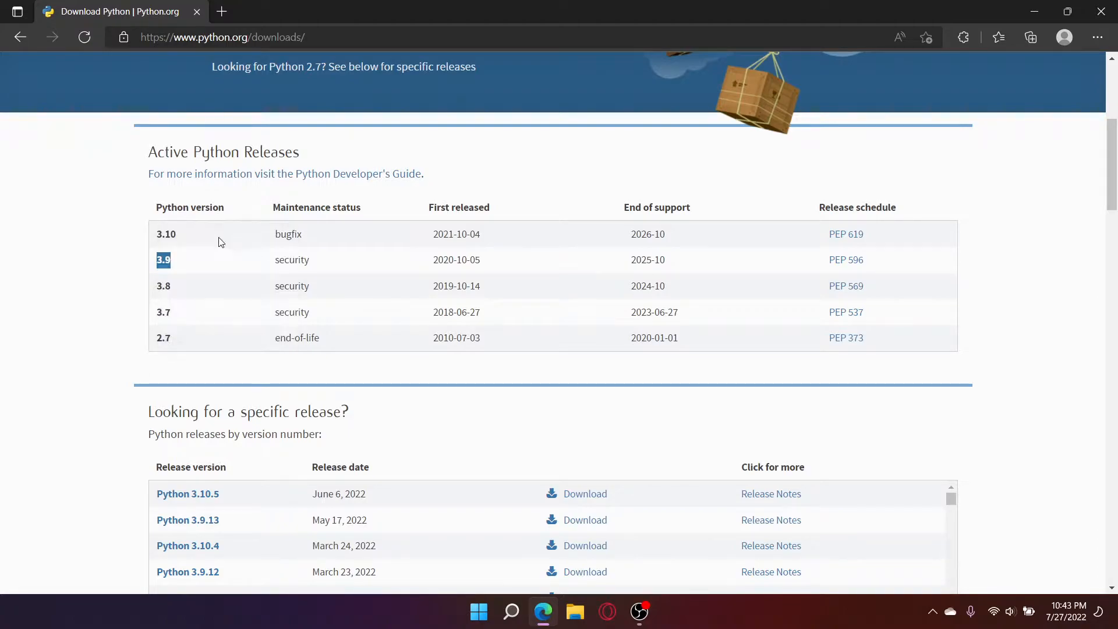
{"action": "left_click", "coordinate": [117, 258]}
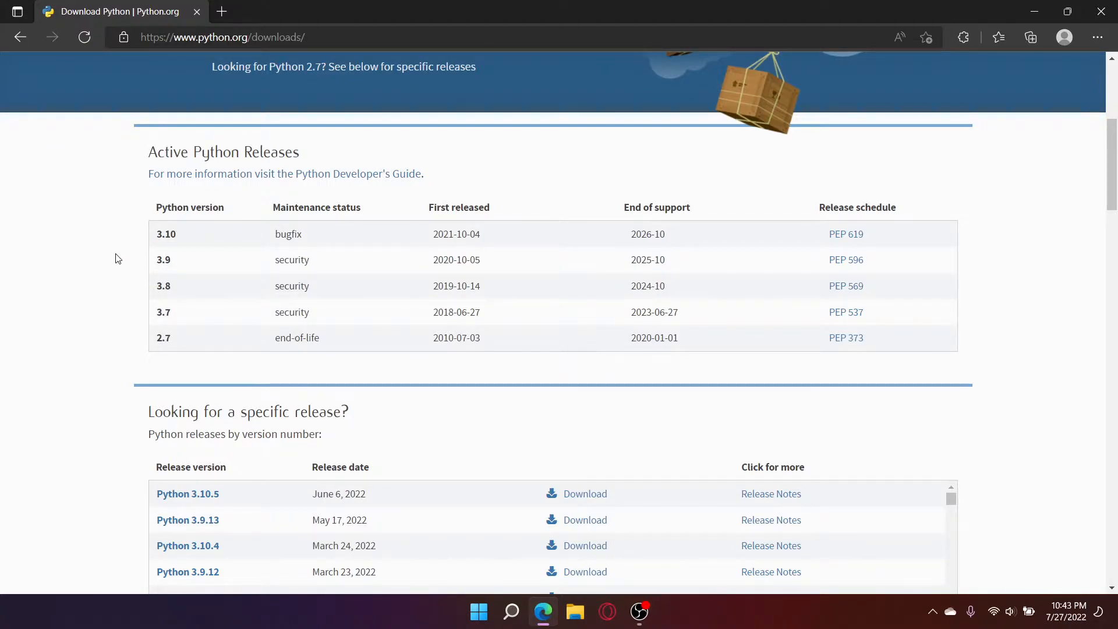
{"action": "double_click", "coordinate": [163, 260]}
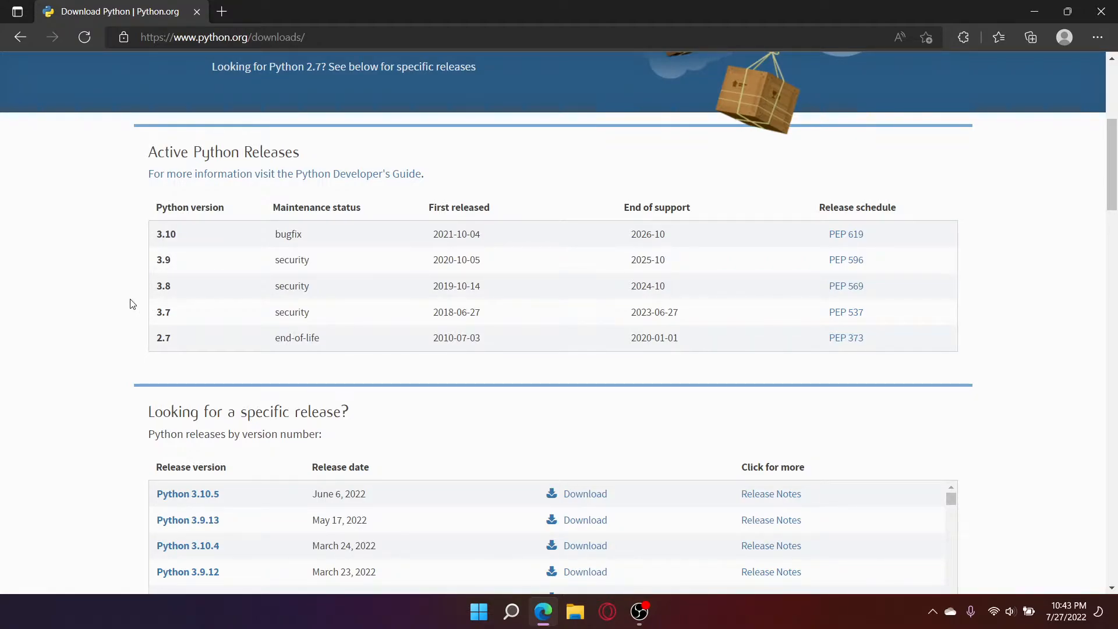
{"action": "mouse_move", "coordinate": [202, 417]}
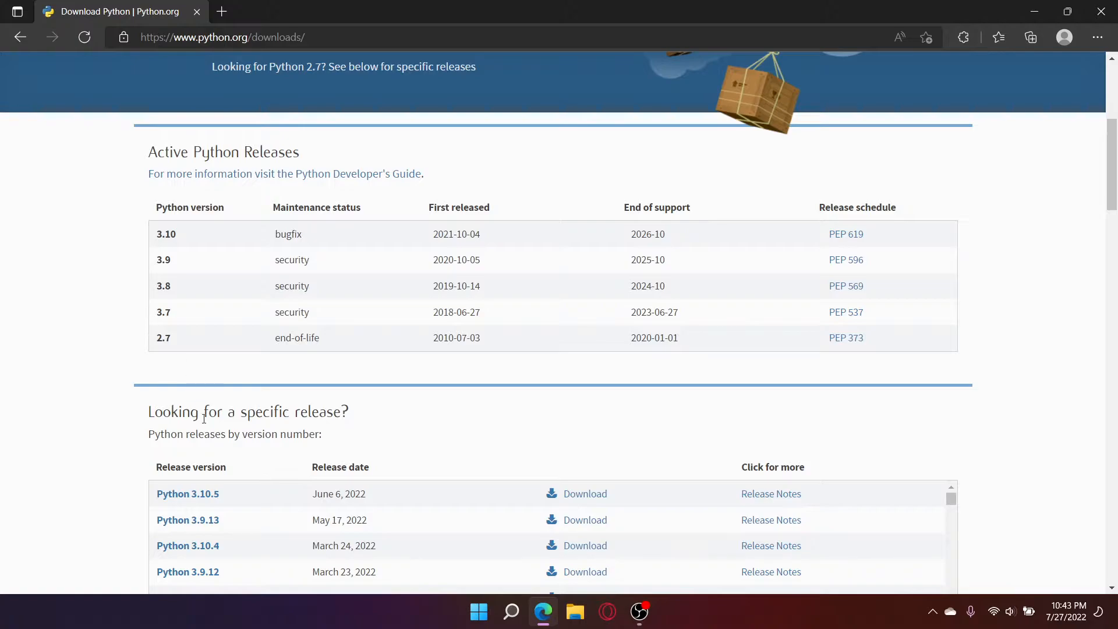
{"action": "mouse_move", "coordinate": [551, 434]}
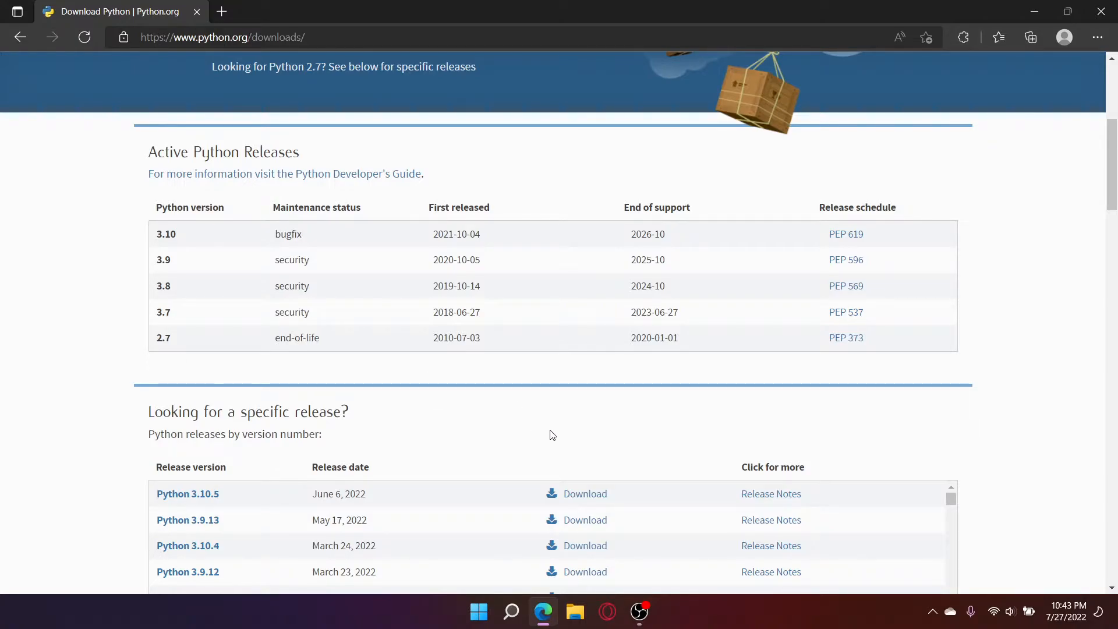
{"action": "left_click", "coordinate": [188, 494]}
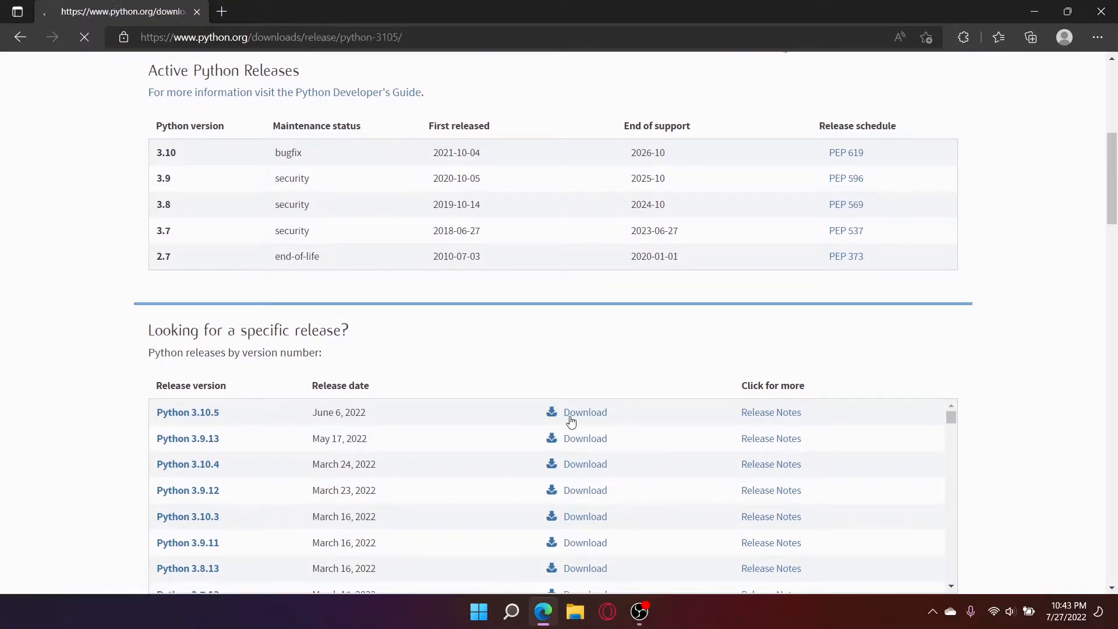
{"action": "left_click", "coordinate": [585, 412]}
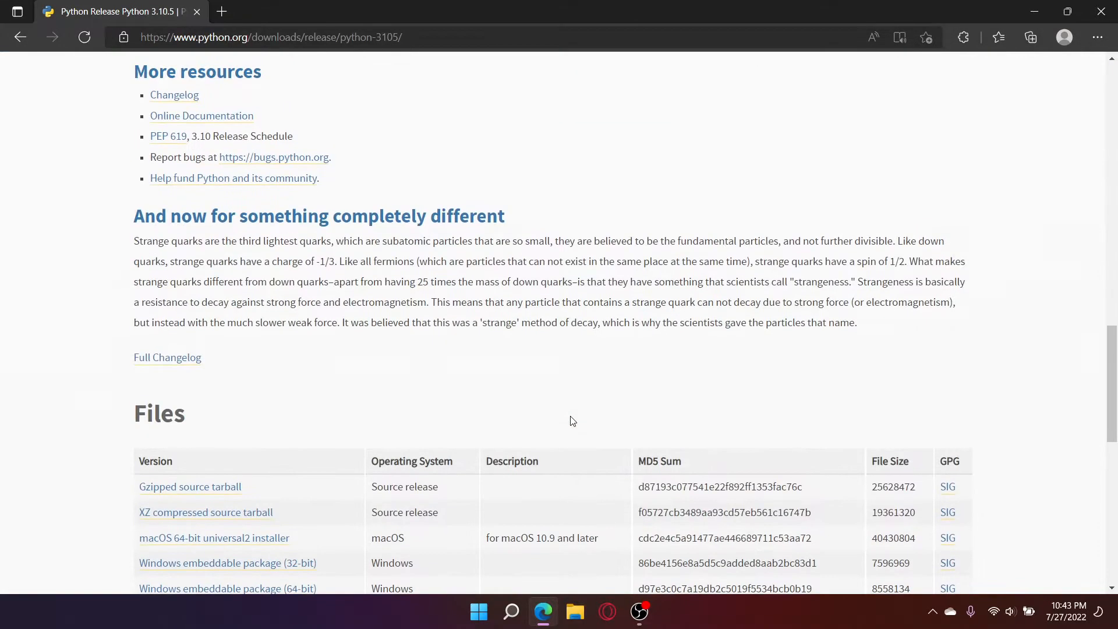
{"action": "scroll", "scroll_direction": "down", "scroll_amount": 3}
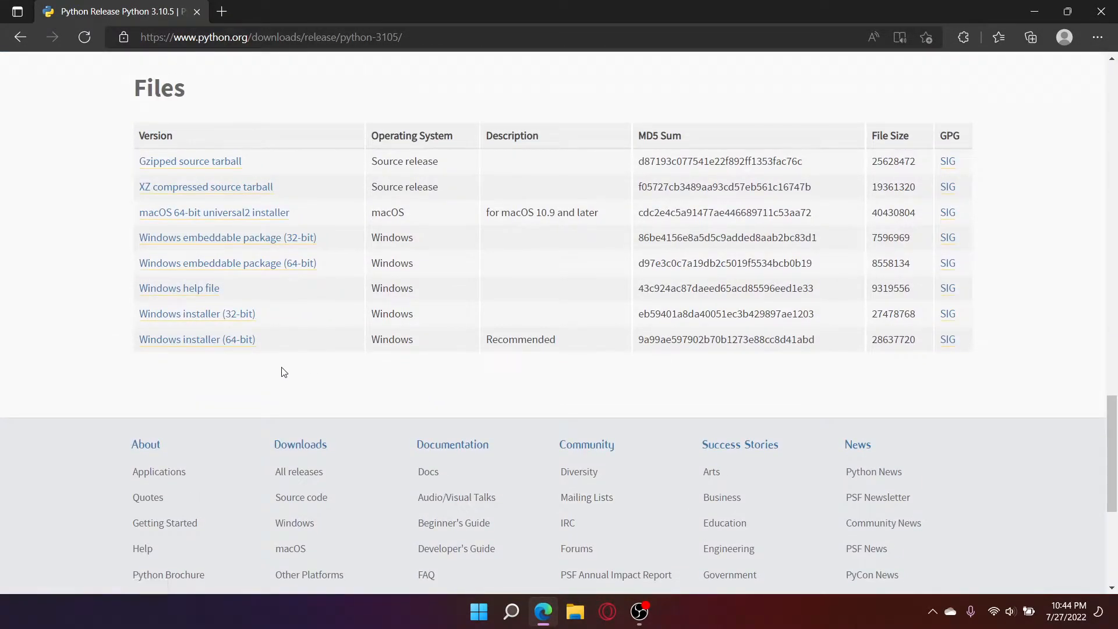
{"action": "mouse_move", "coordinate": [197, 339]}
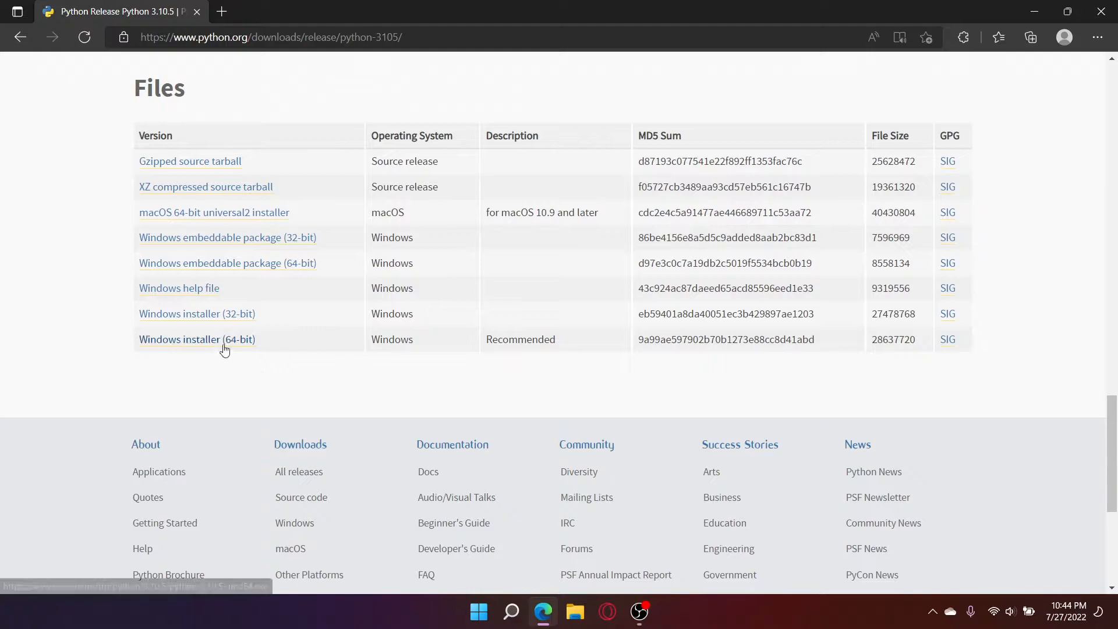
{"action": "left_click", "coordinate": [1030, 37]}
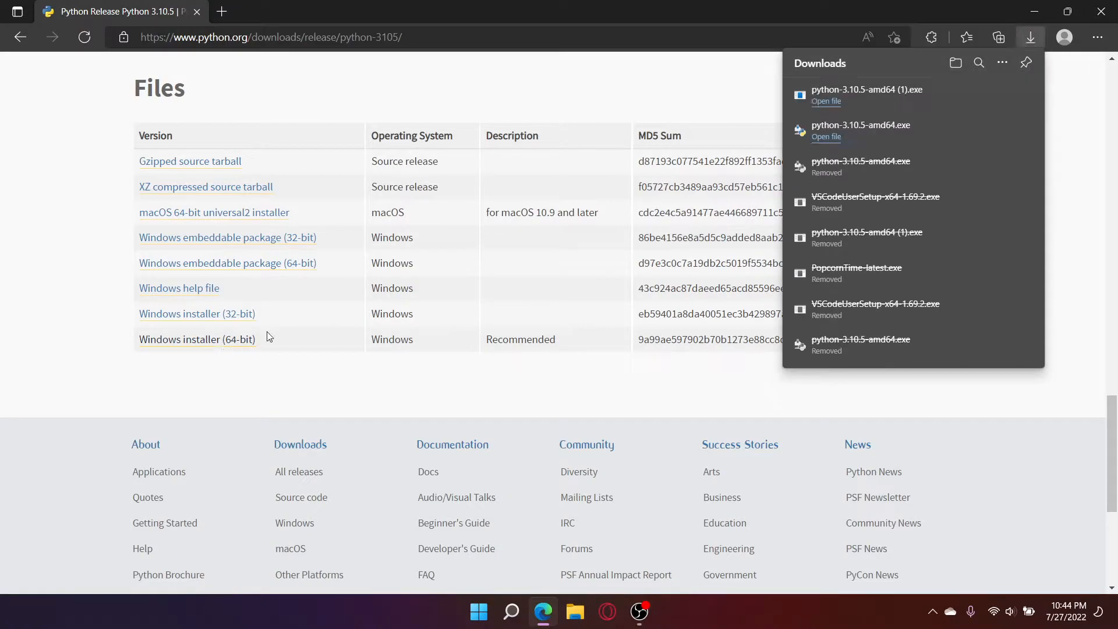
Start the Python 3.10.5 installer with Add Python 3.10 to PATH enabled
{"action": "left_click", "coordinate": [826, 100]}
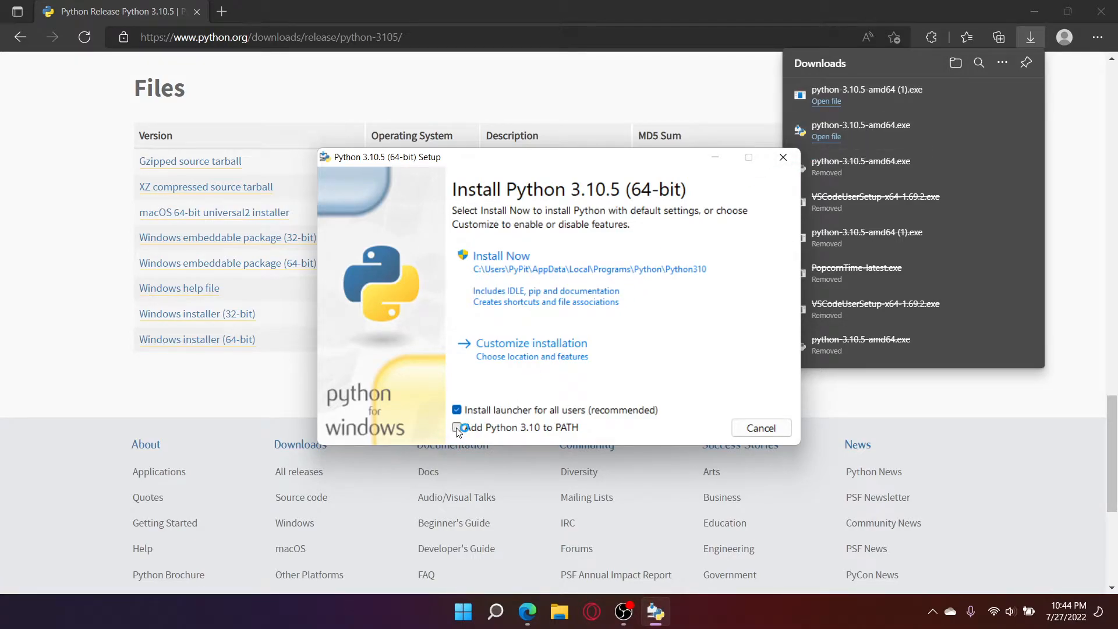
{"action": "left_click", "coordinate": [456, 427]}
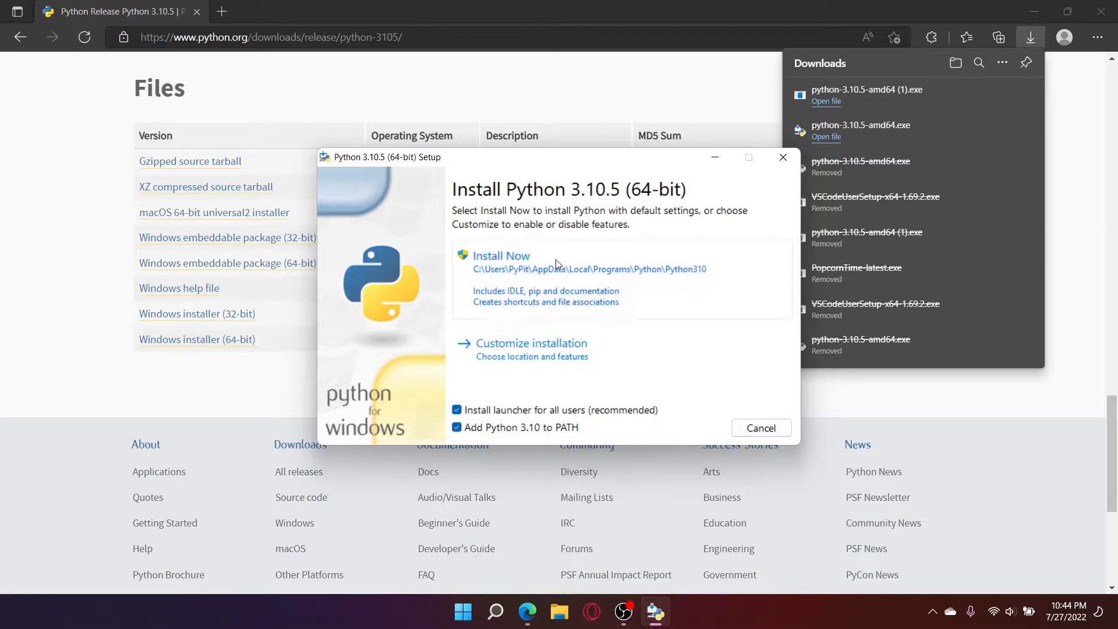
{"action": "left_click", "coordinate": [500, 255]}
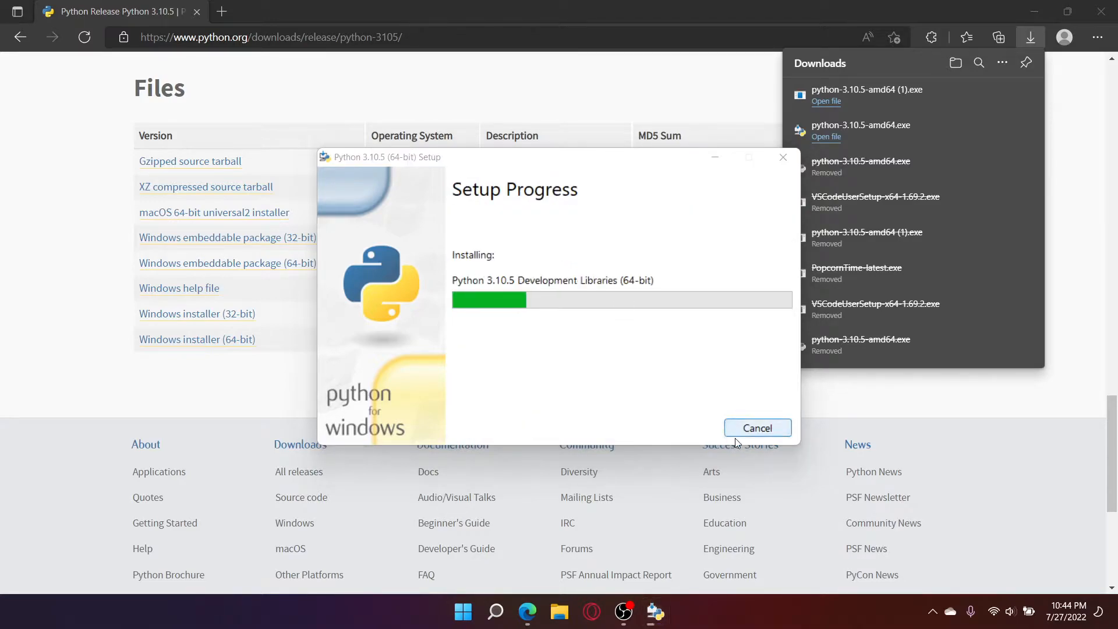
Cancel the running installation and dismiss the Setup failed window
{"action": "left_click", "coordinate": [757, 428]}
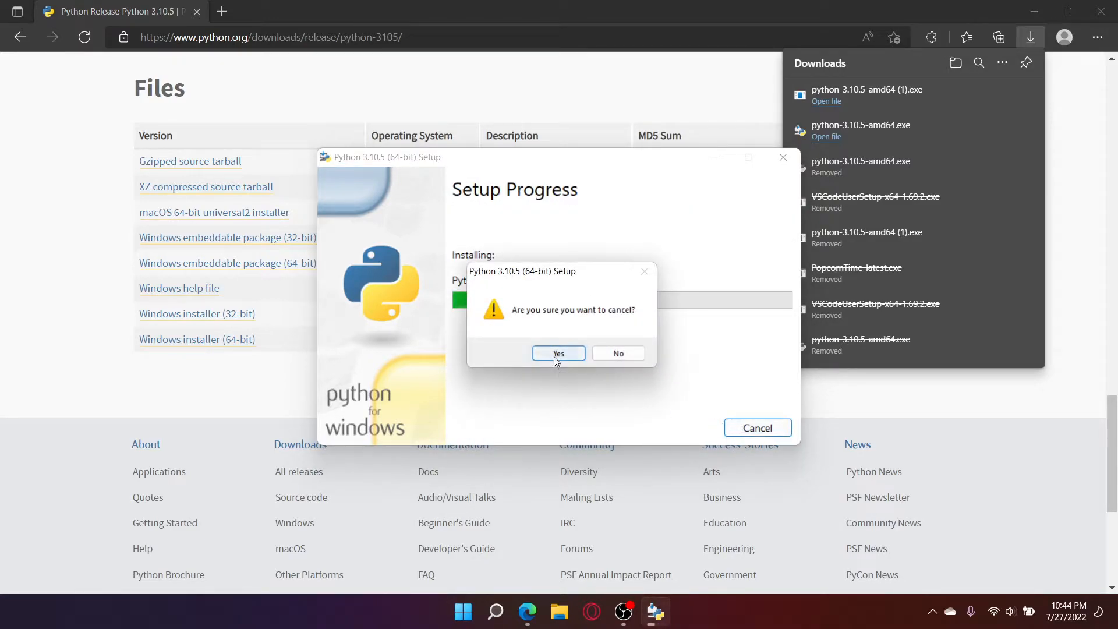
{"action": "left_click", "coordinate": [617, 353]}
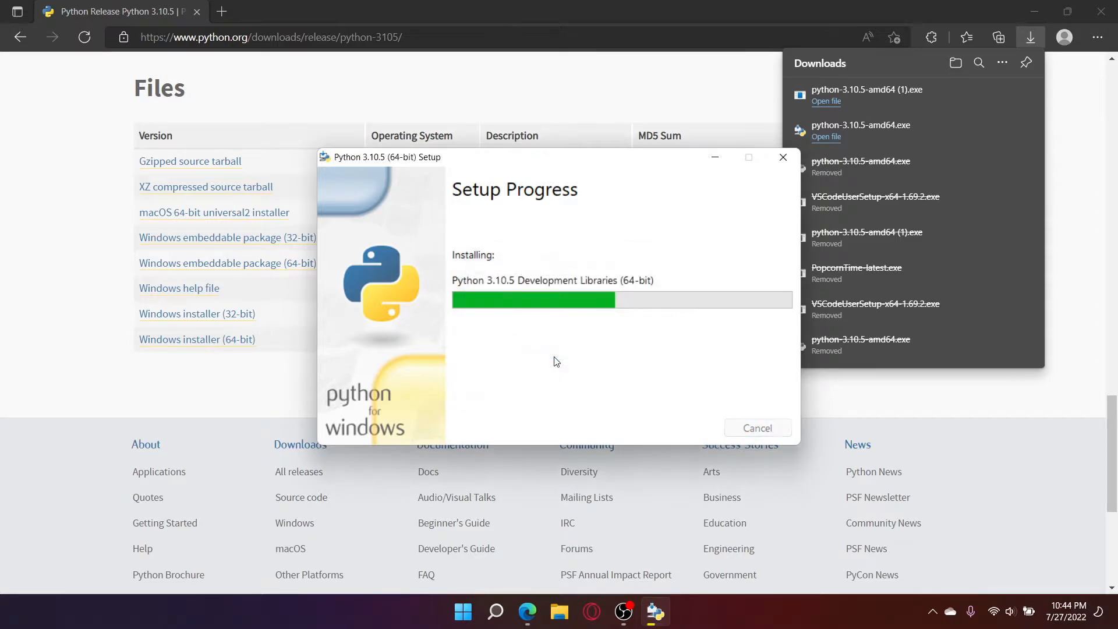
{"action": "left_click", "coordinate": [757, 427]}
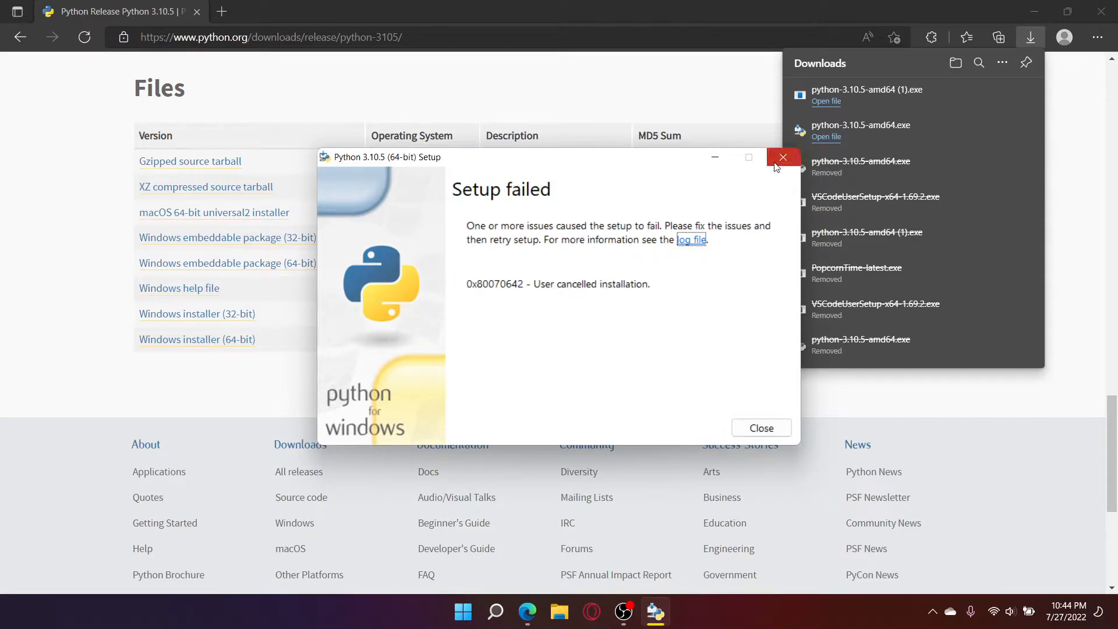
{"action": "left_click", "coordinate": [783, 157]}
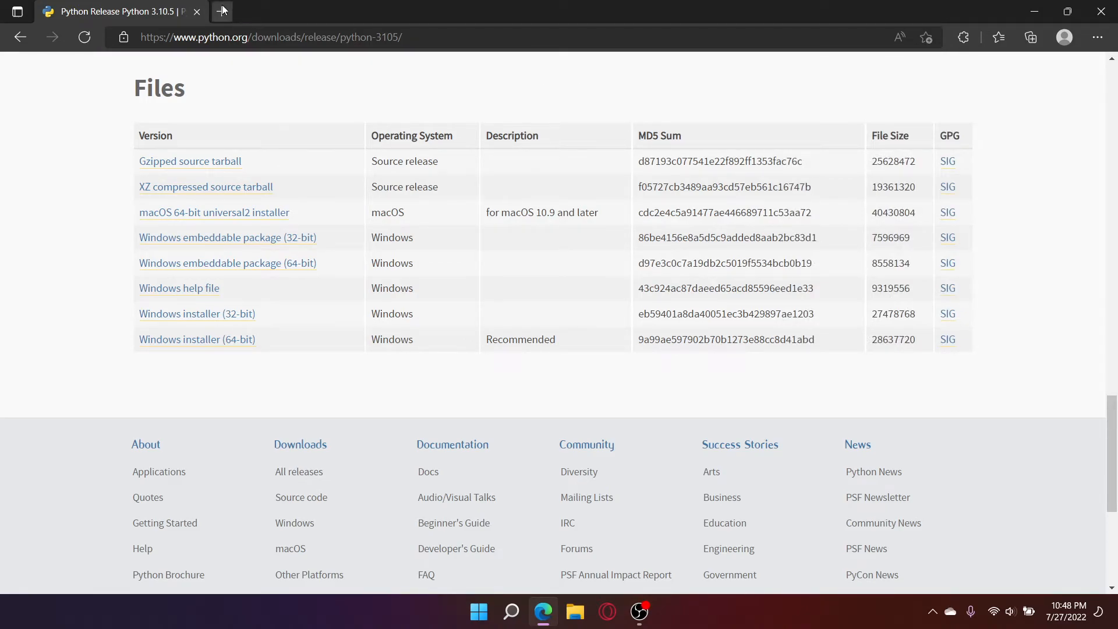
Download the stable VS Code Windows build from code.visualstudio.com and launch its installer
{"action": "left_click", "coordinate": [221, 11]}
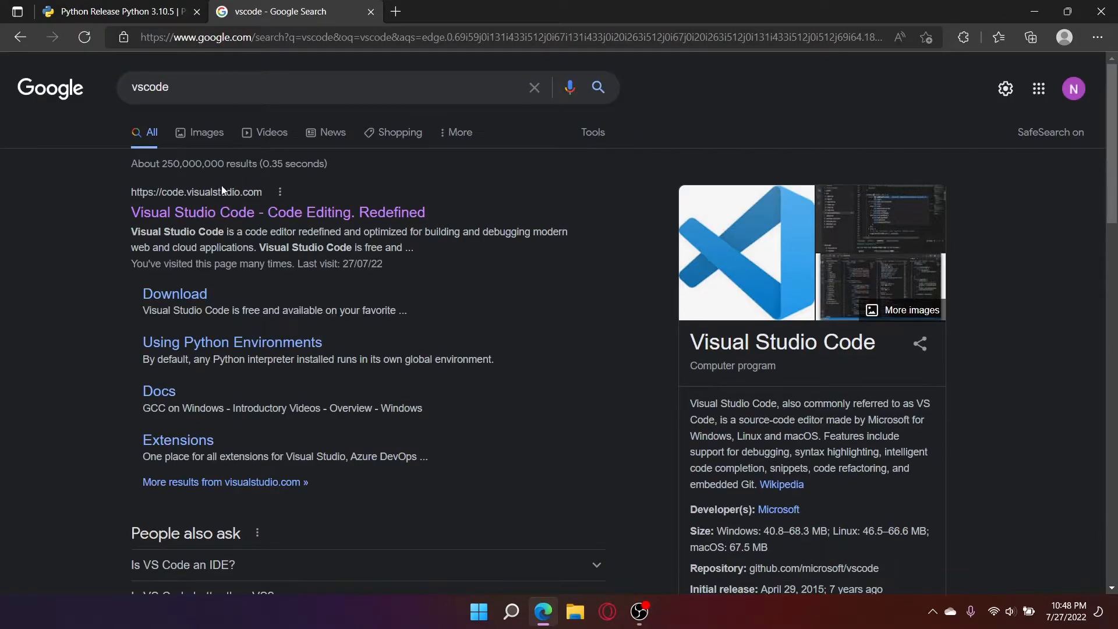
{"action": "left_click", "coordinate": [277, 212]}
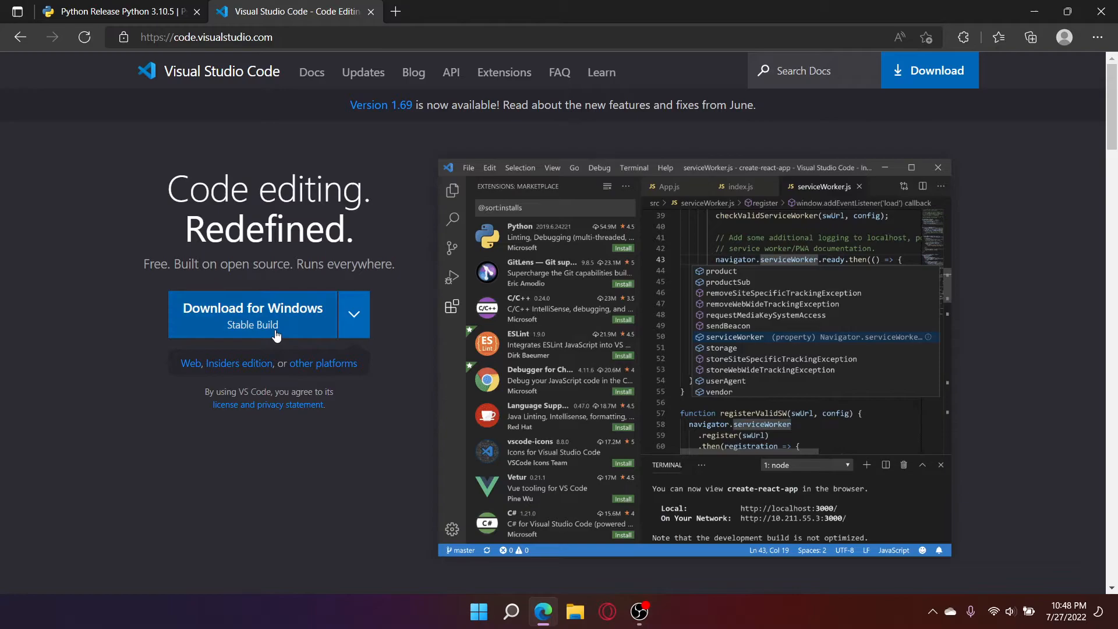
{"action": "left_click", "coordinate": [253, 313]}
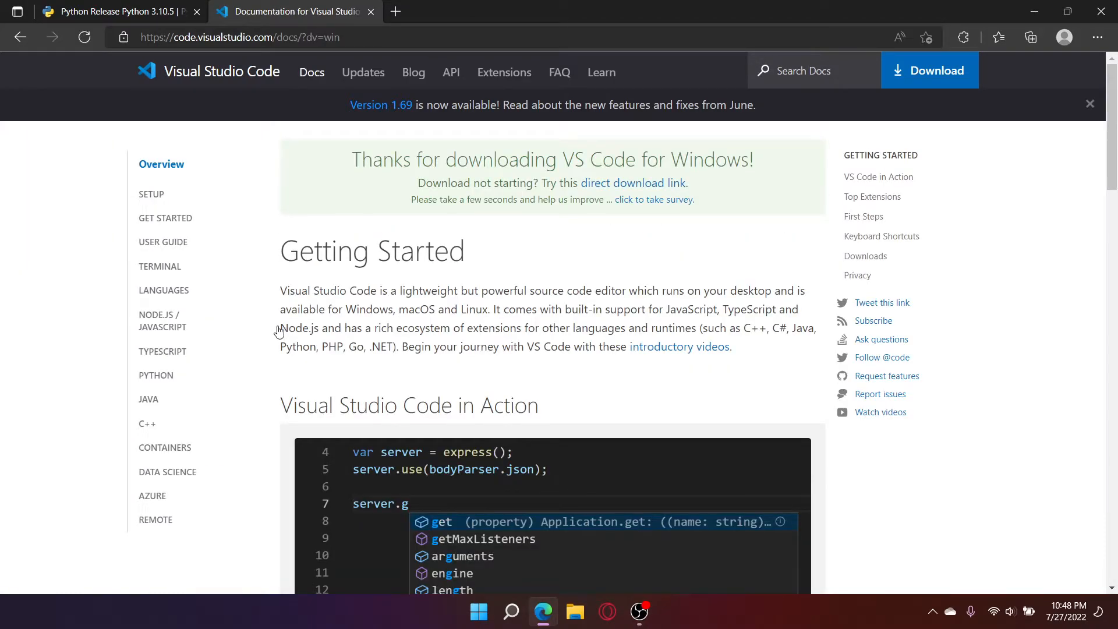
{"action": "left_click", "coordinate": [1029, 38]}
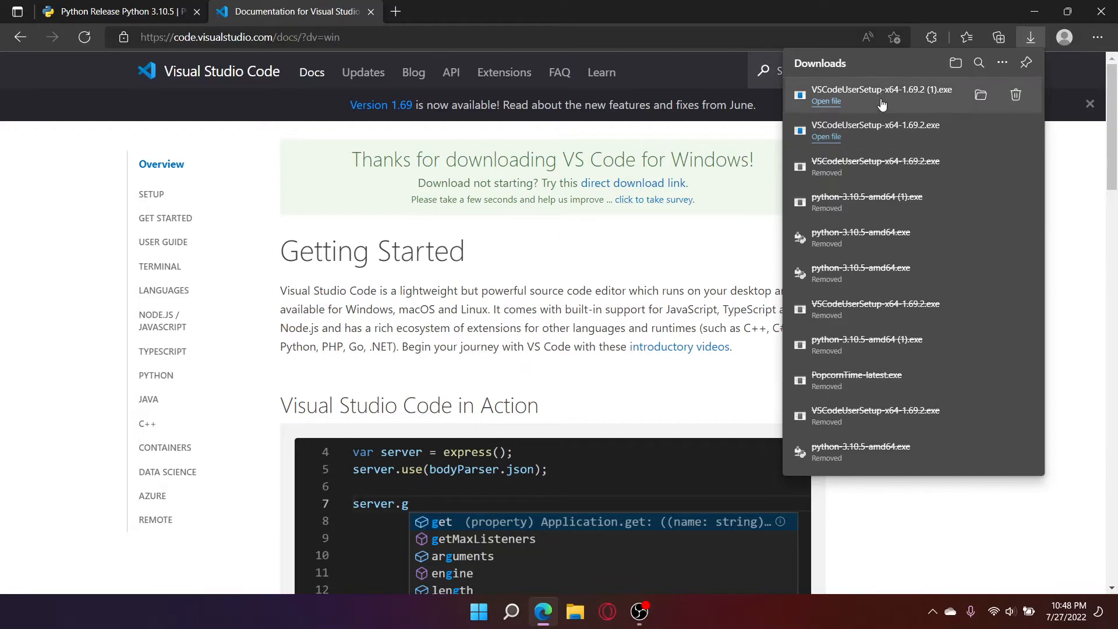
{"action": "left_click", "coordinate": [825, 101]}
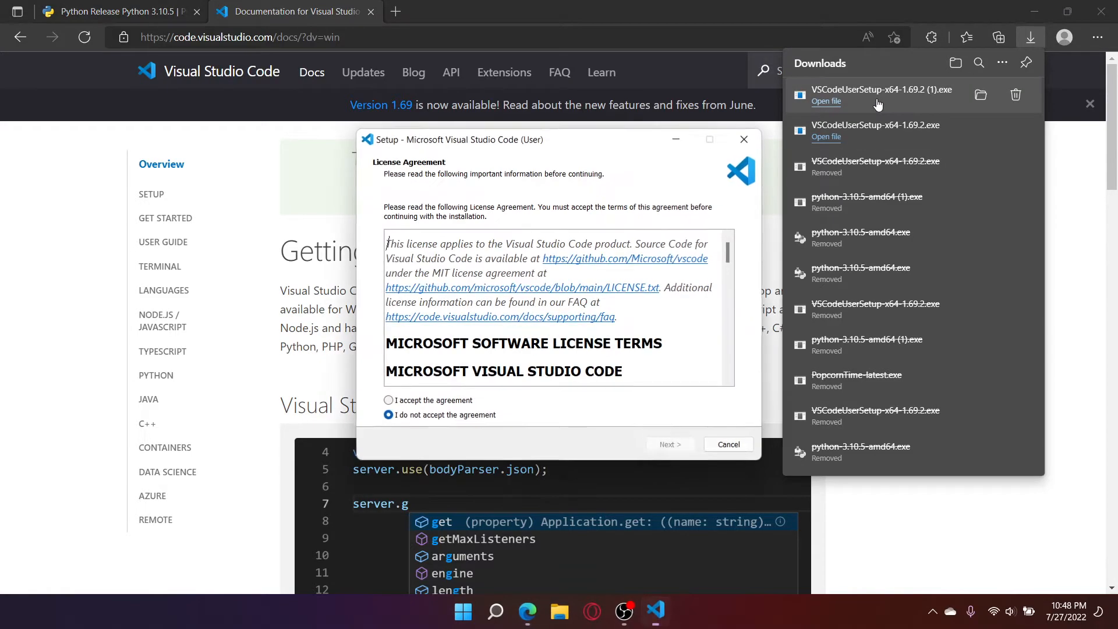
Accept the VS Code license and advance to the ready-to-install step
{"action": "left_click", "coordinate": [389, 399]}
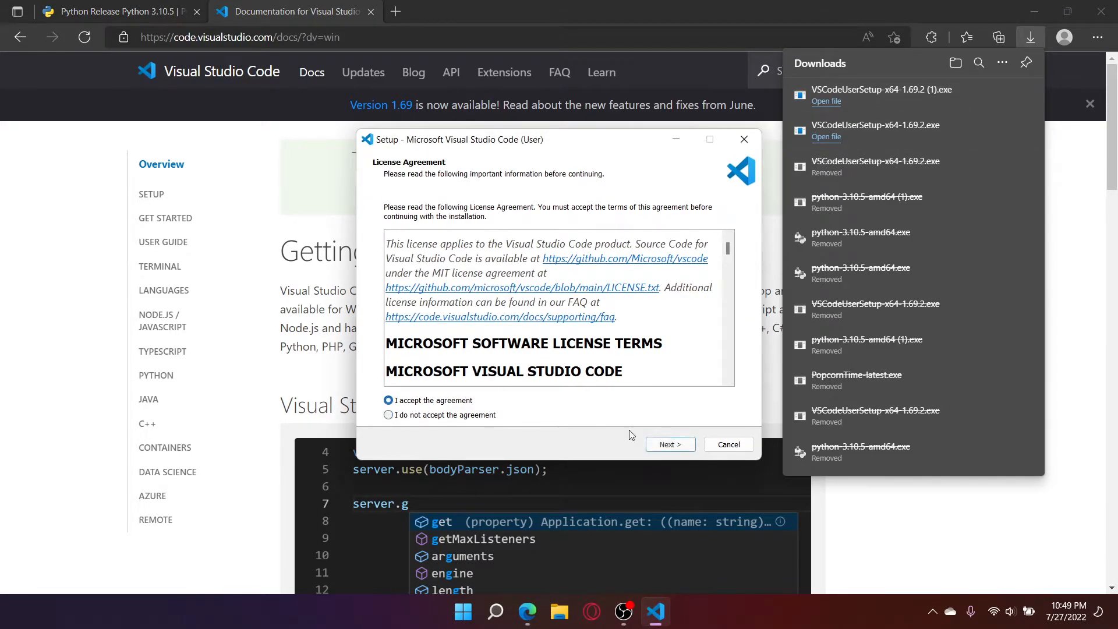
{"action": "left_click", "coordinate": [668, 444]}
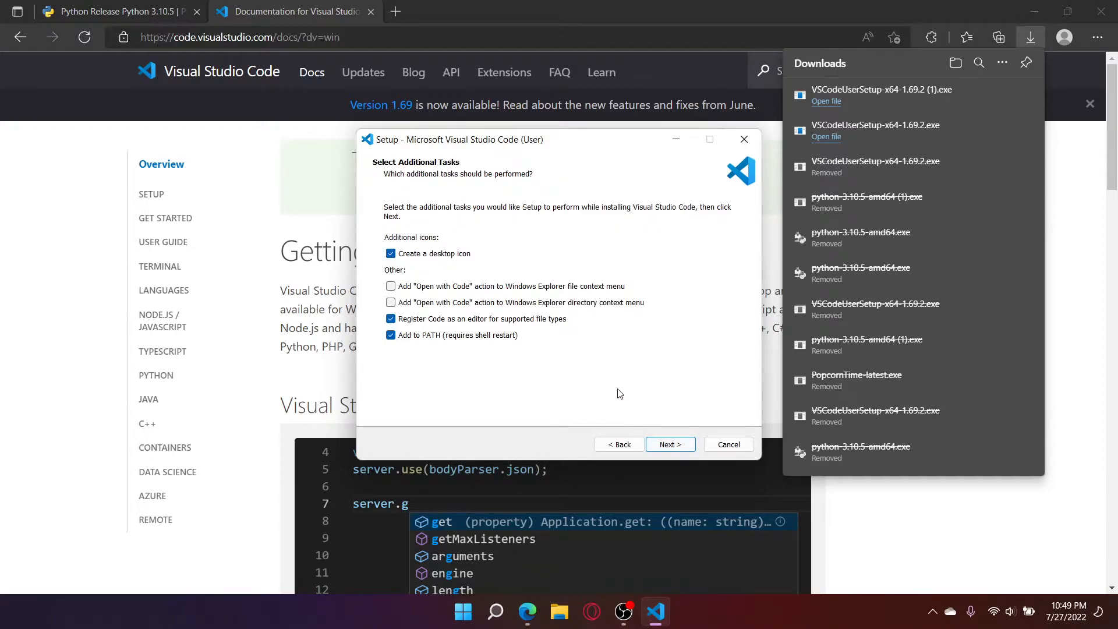
{"action": "left_click", "coordinate": [669, 443]}
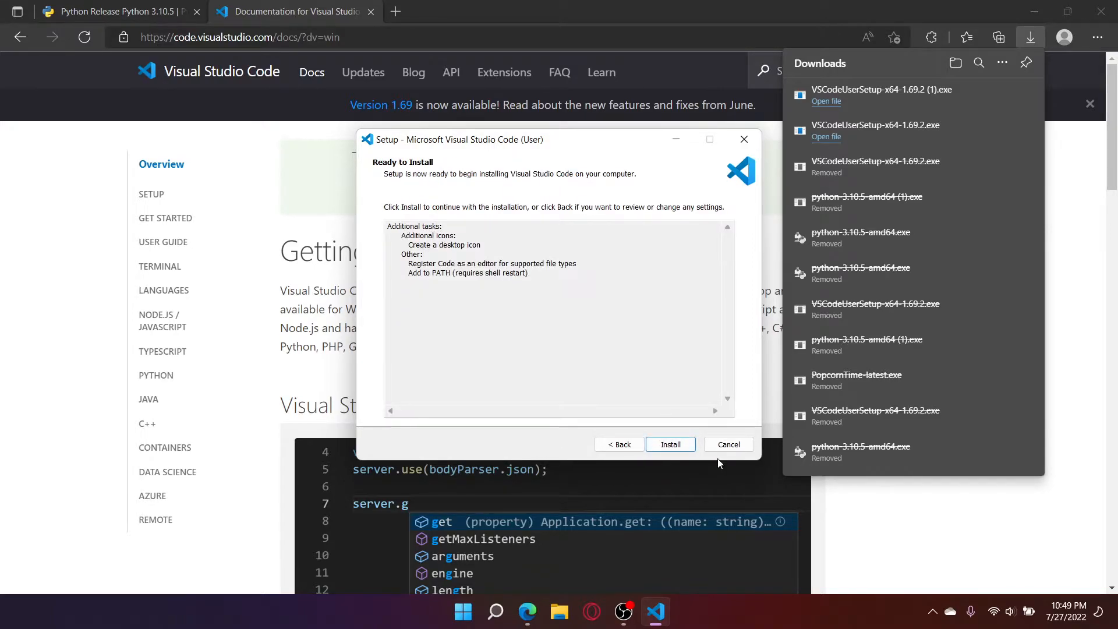
Exit VS Code Setup without installing and dismiss the downloads list
{"action": "left_click", "coordinate": [728, 443]}
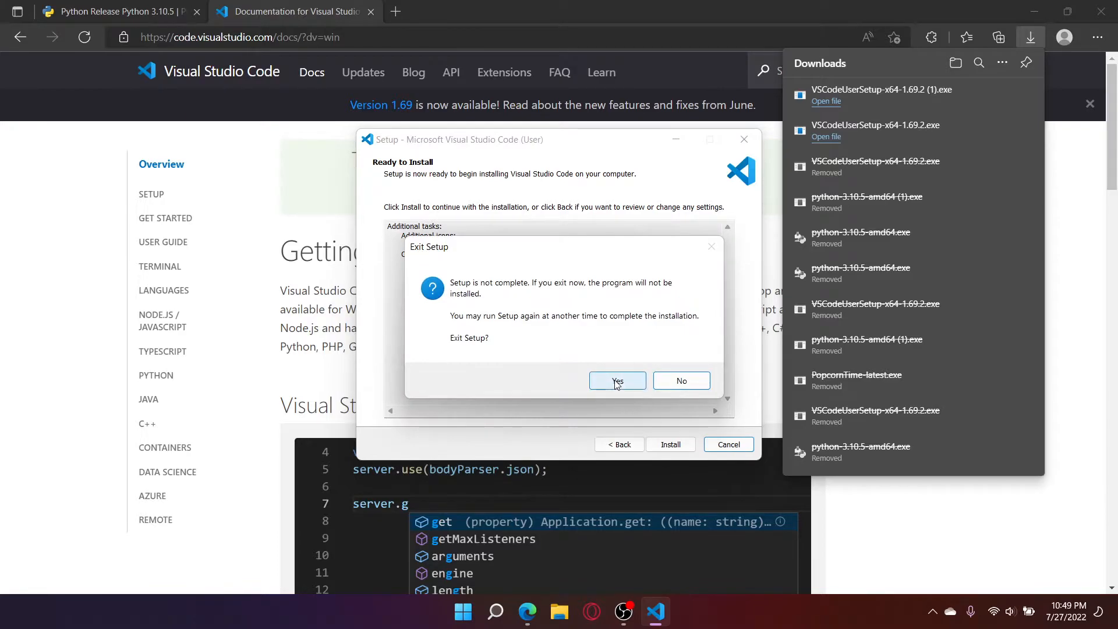
{"action": "left_click", "coordinate": [617, 380]}
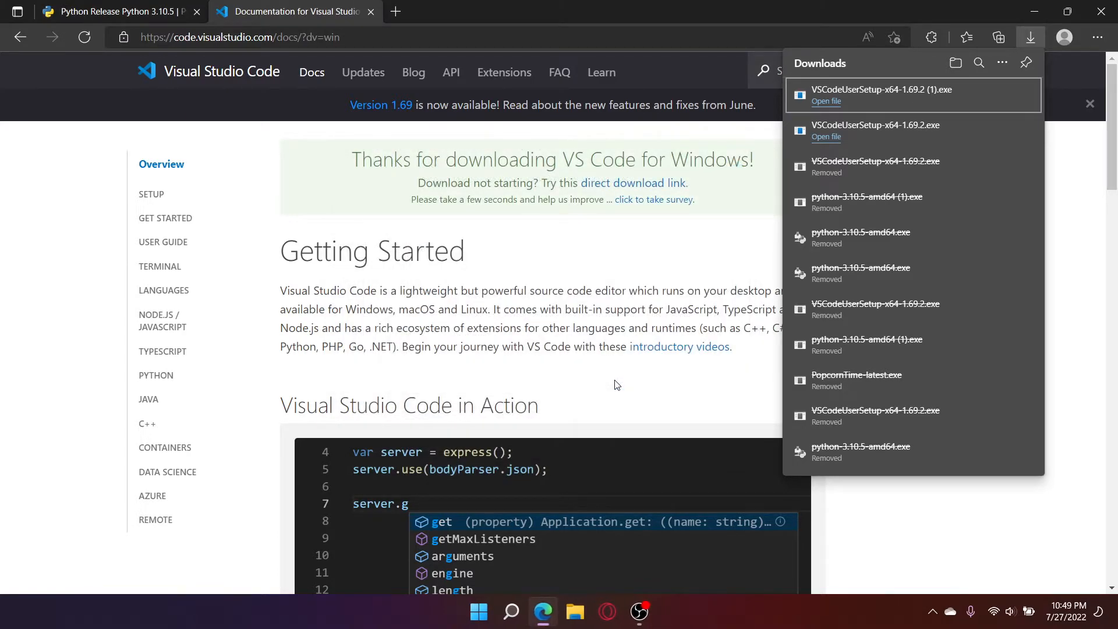
{"action": "mouse_move", "coordinate": [624, 265]}
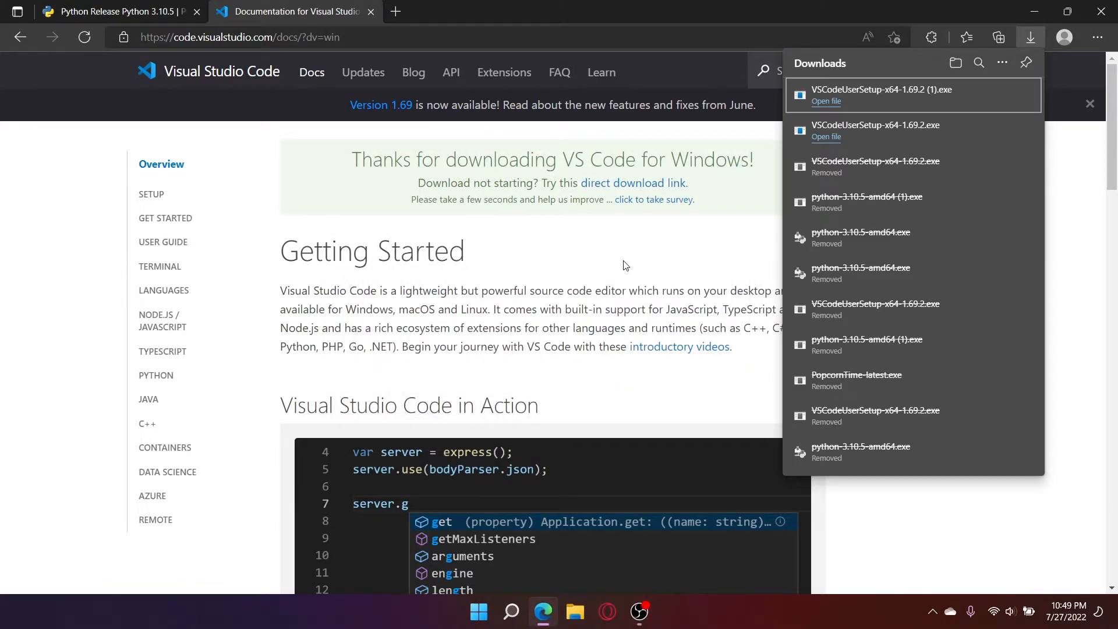
{"action": "left_click", "coordinate": [624, 266]}
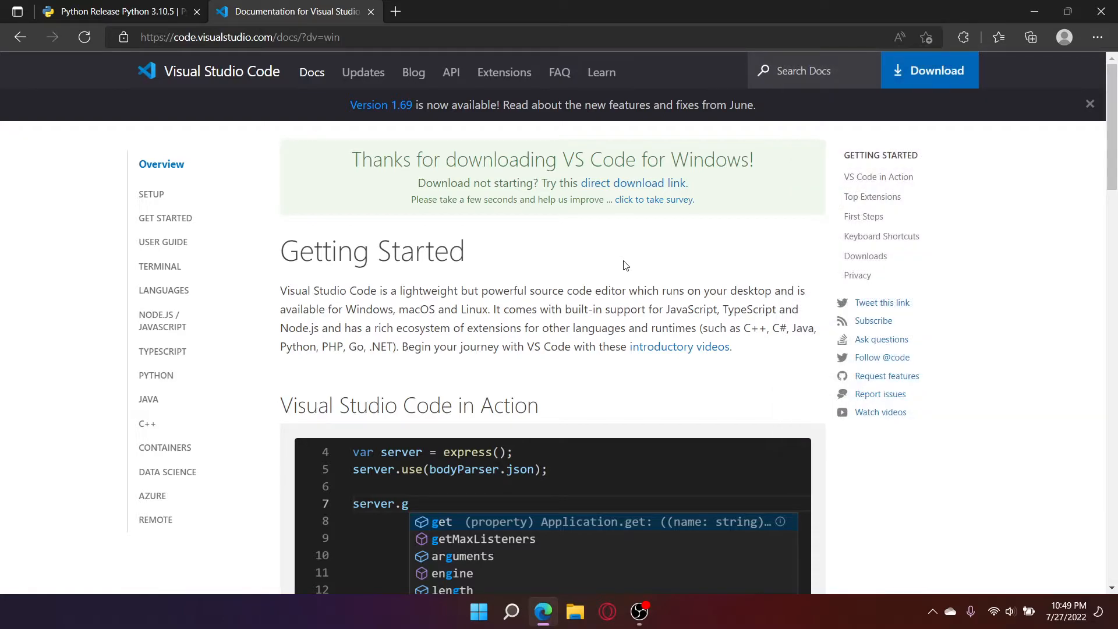
{"action": "mouse_move", "coordinate": [1034, 10]}
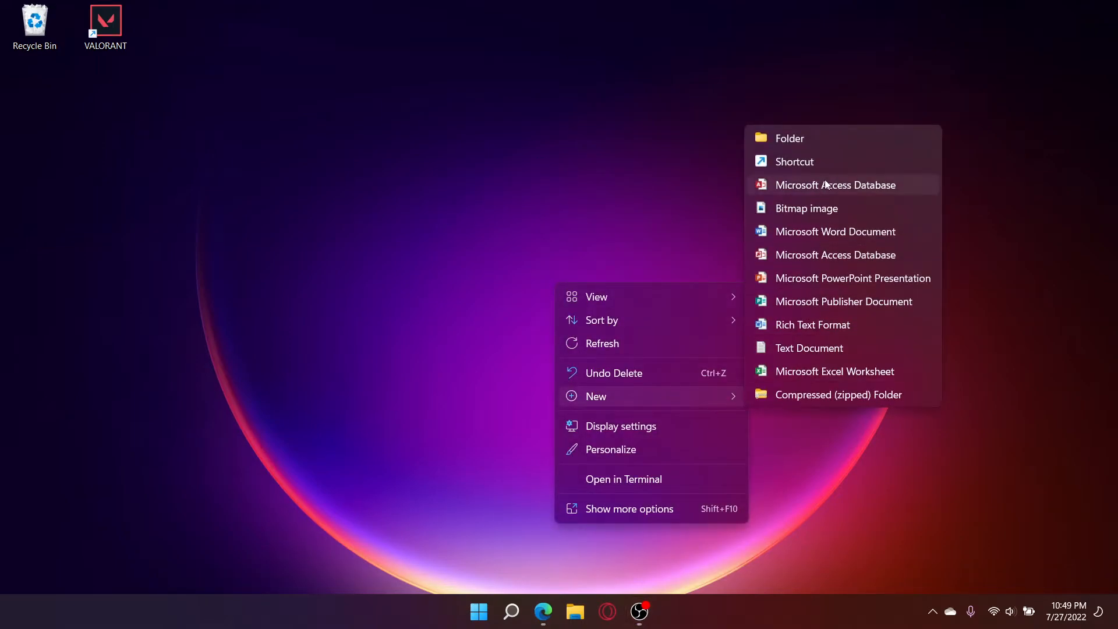
Create a desktop folder named cheats and return to the browser
{"action": "left_click", "coordinate": [789, 137]}
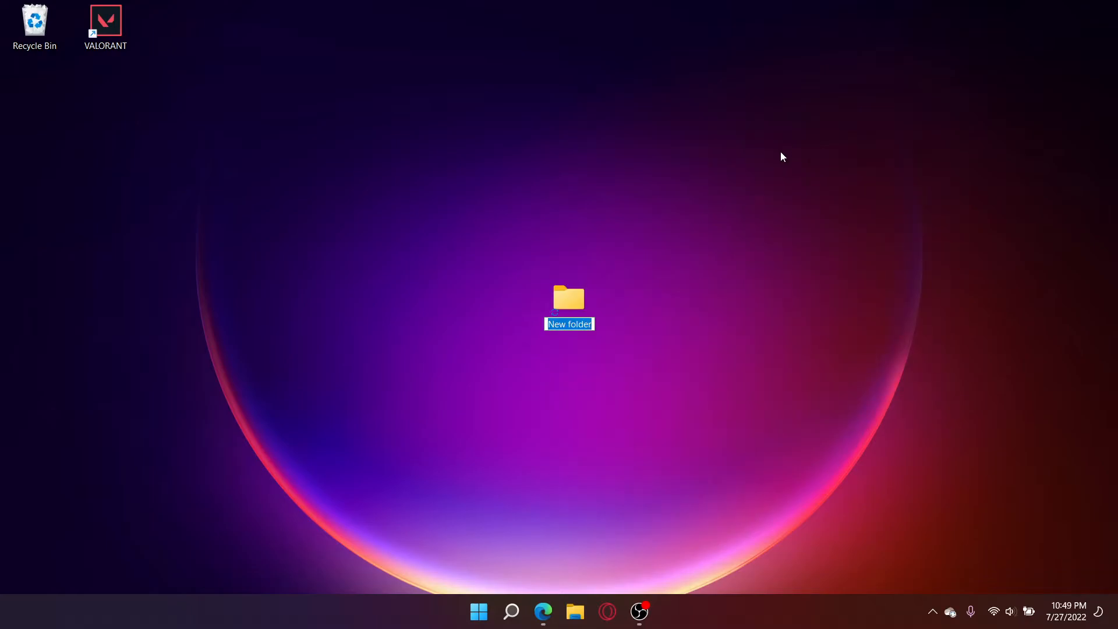
{"action": "type", "text": "cheats"}
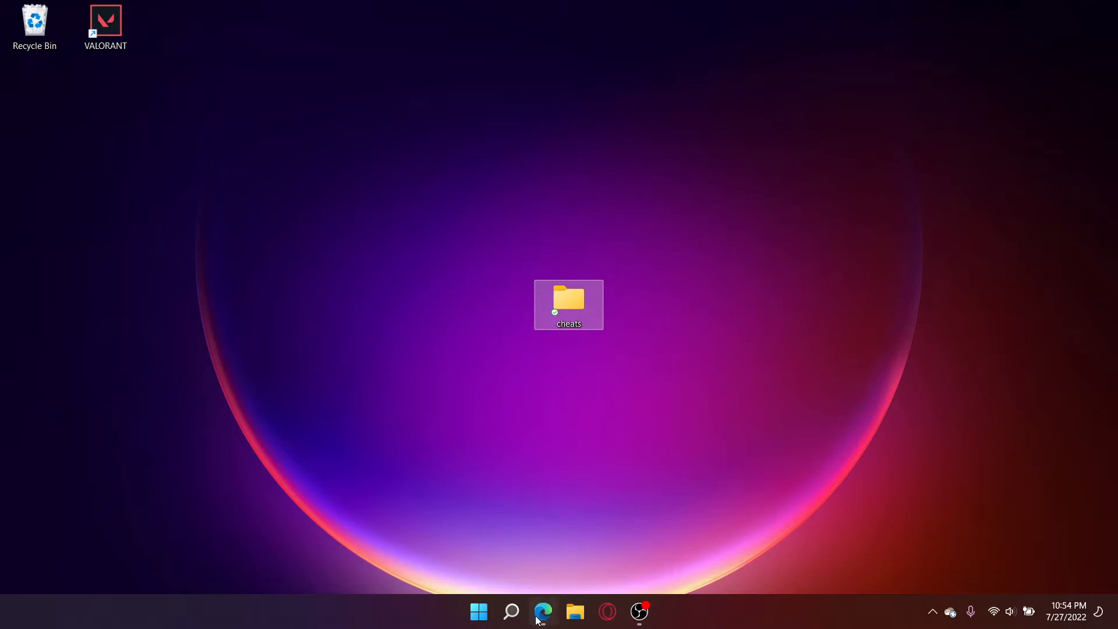
{"action": "left_click", "coordinate": [543, 612]}
{"action": "type", "text": "python vir"}
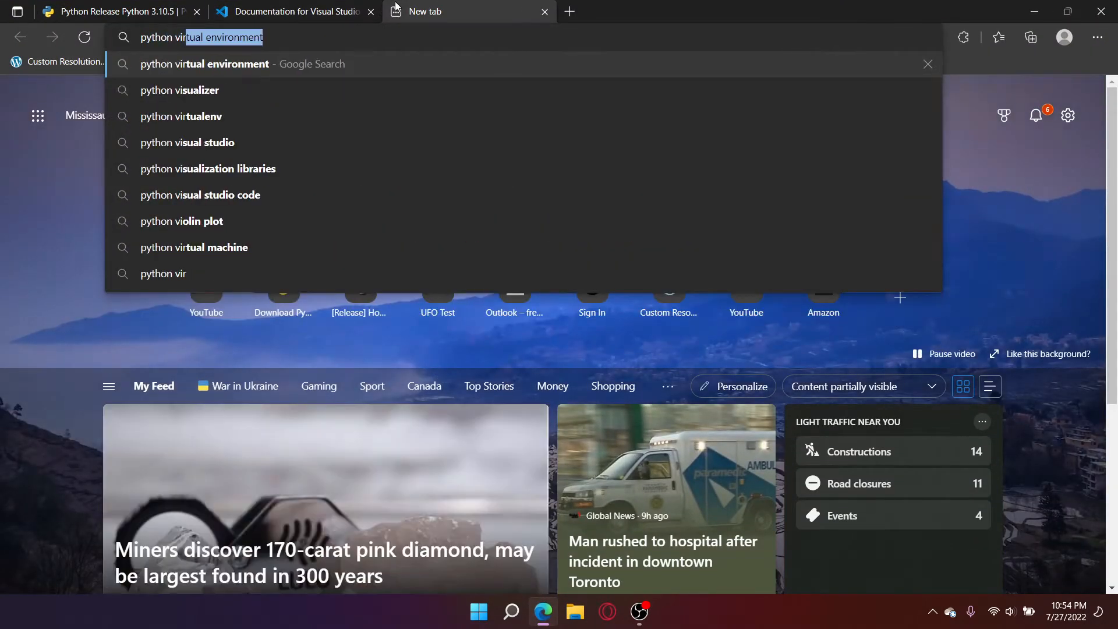
Search 'python virtual environment' and reach the docs tutorial's Creating Virtual Environments section
{"action": "key", "text": "Return"}
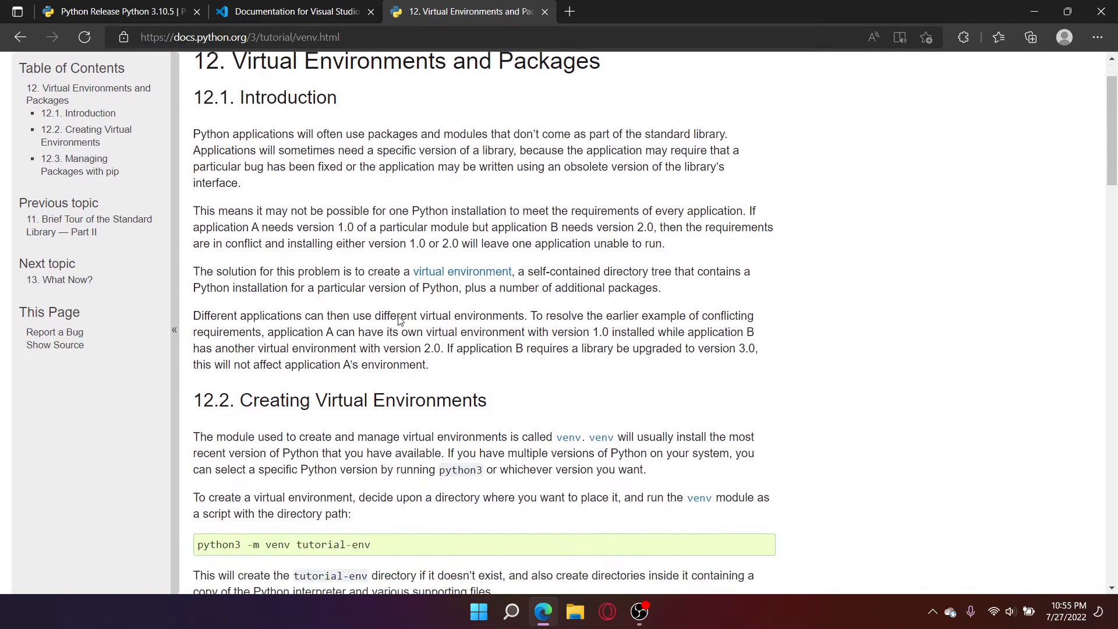
{"action": "scroll", "scroll_direction": "down", "scroll_amount": 3}
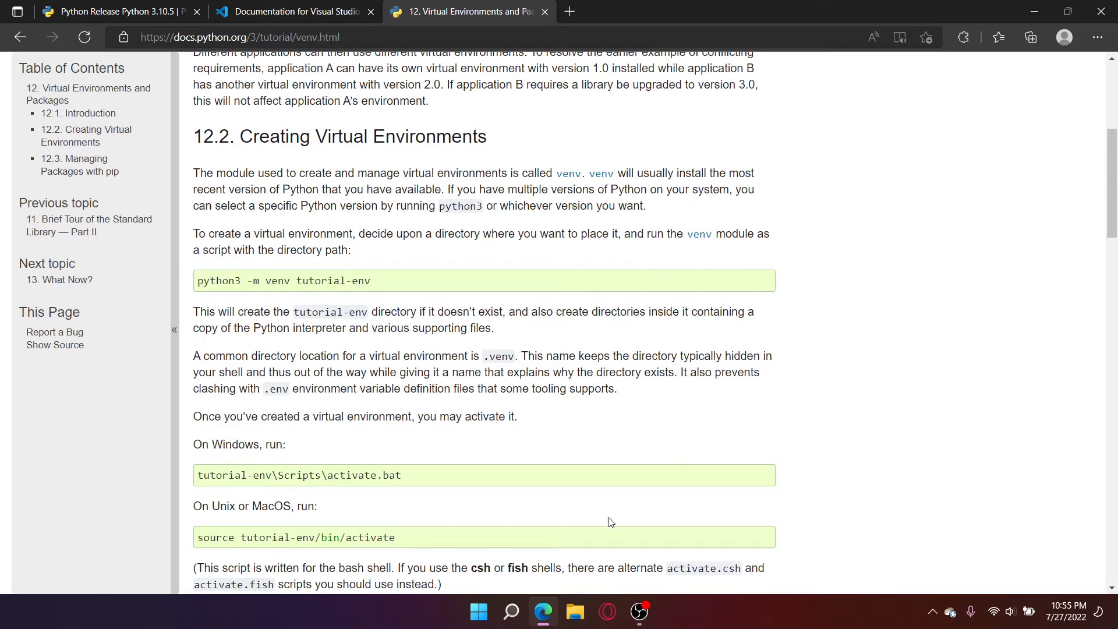
{"action": "left_click", "coordinate": [510, 612]}
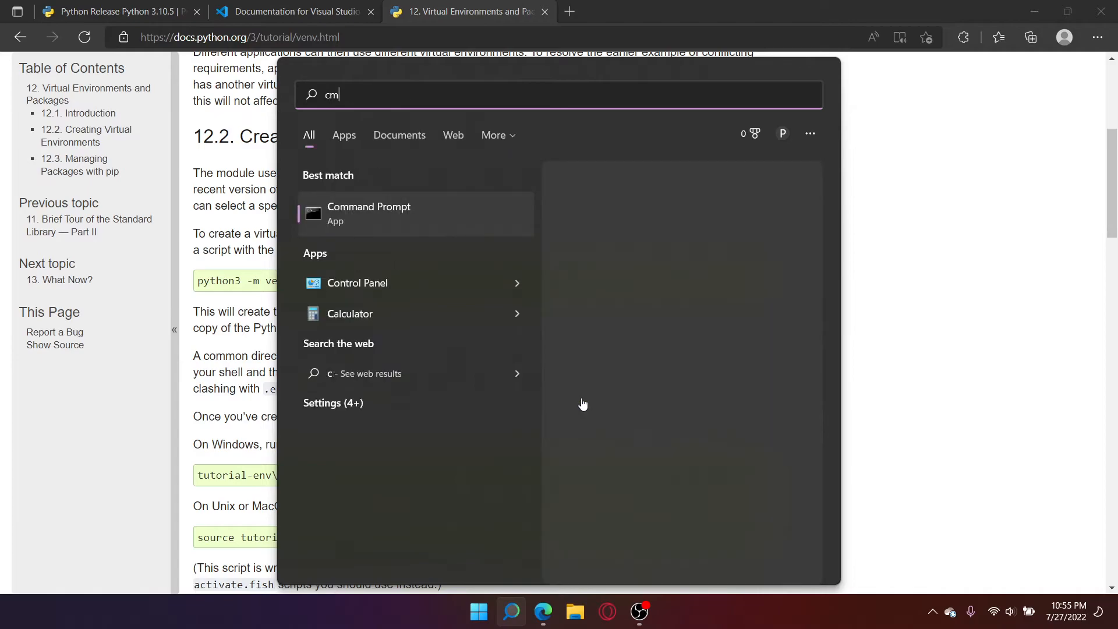
In Command Prompt, cd into C:\Users\PyPit\OneDrive\Desktop\cheats using the path copied from Explorer
{"action": "left_click", "coordinate": [369, 213]}
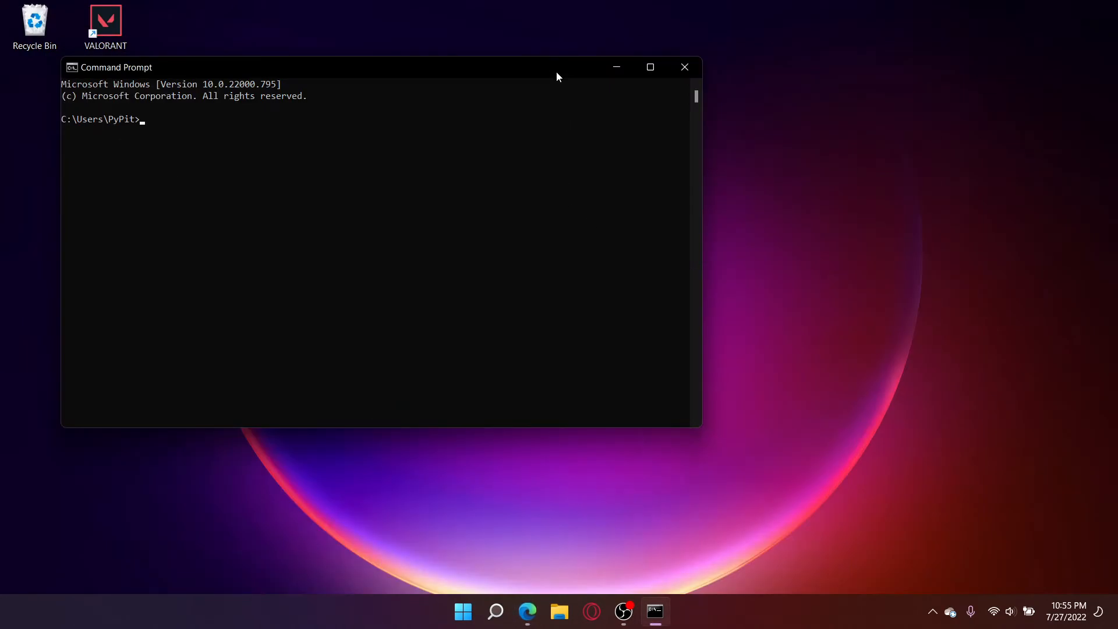
{"action": "left_click", "coordinate": [559, 611]}
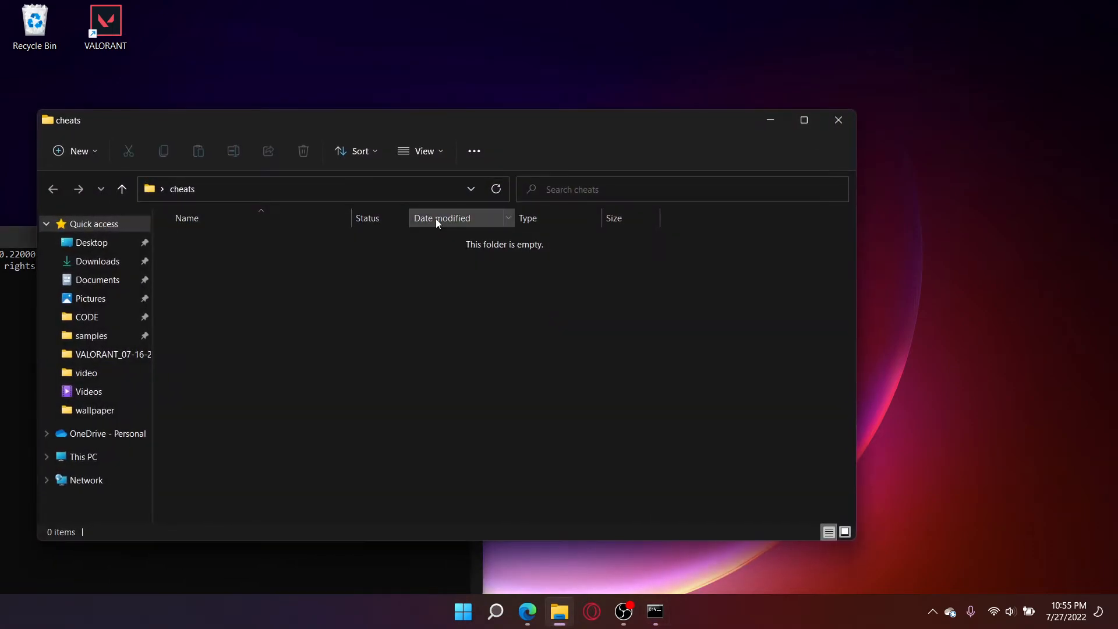
{"action": "left_click", "coordinate": [299, 189]}
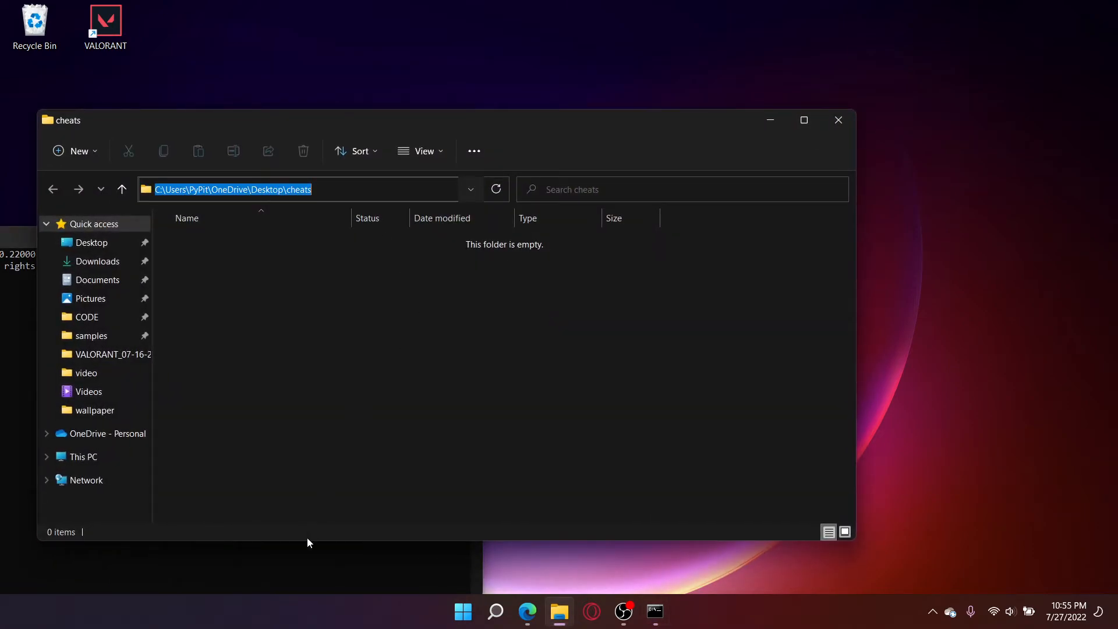
{"action": "left_click", "coordinate": [653, 611]}
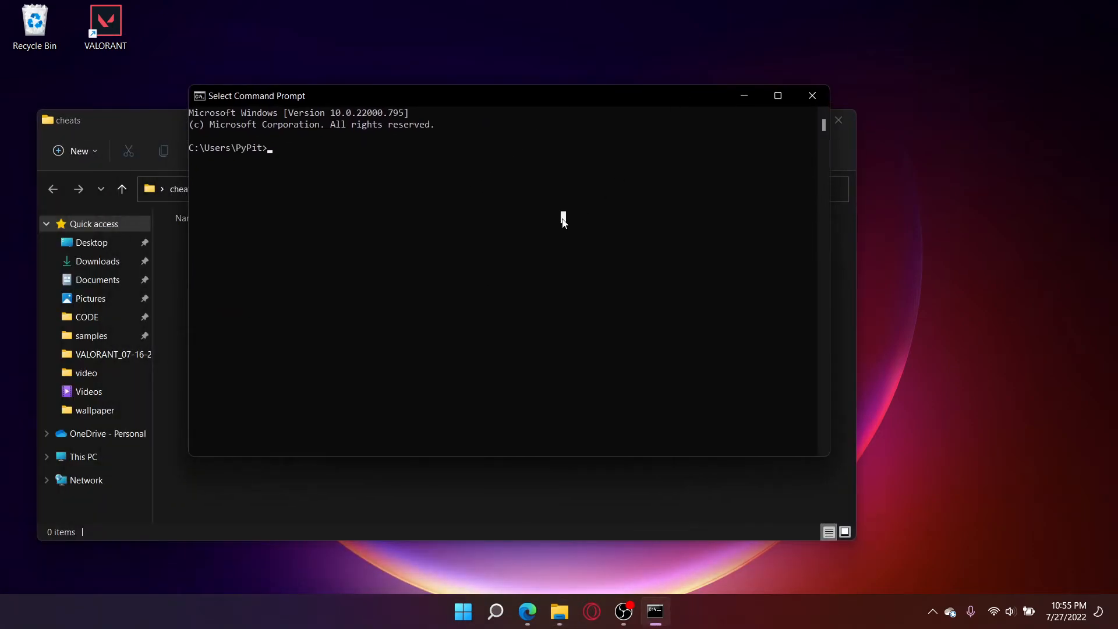
{"action": "type", "text": "cd C:\\Users\\PyPit\\OneDrive\\Desktop\\cheats"}
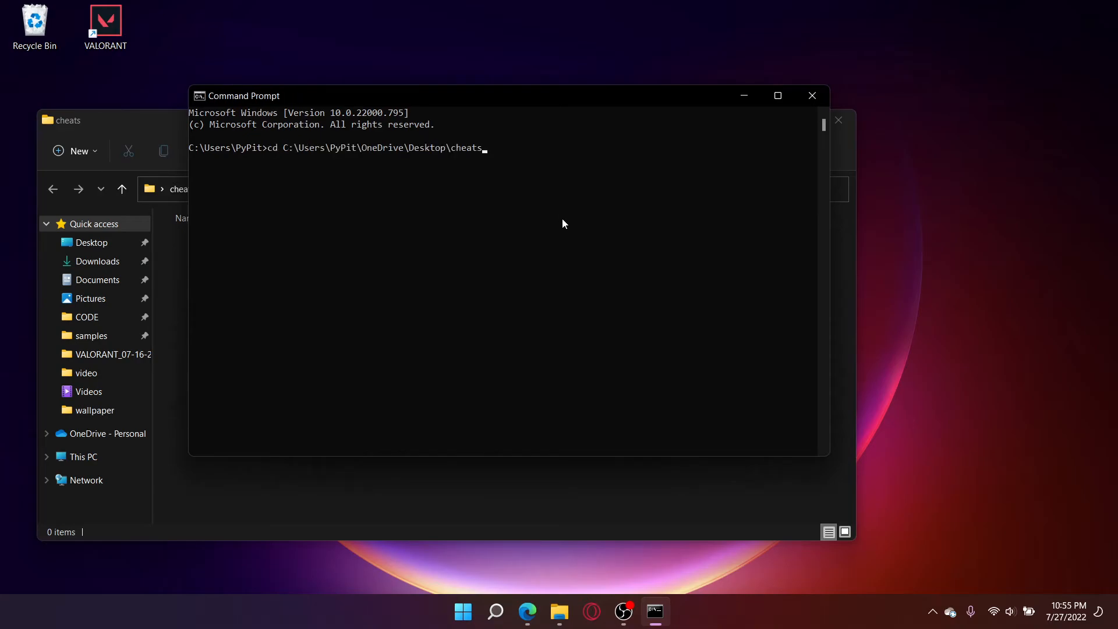
{"action": "key", "text": "Return"}
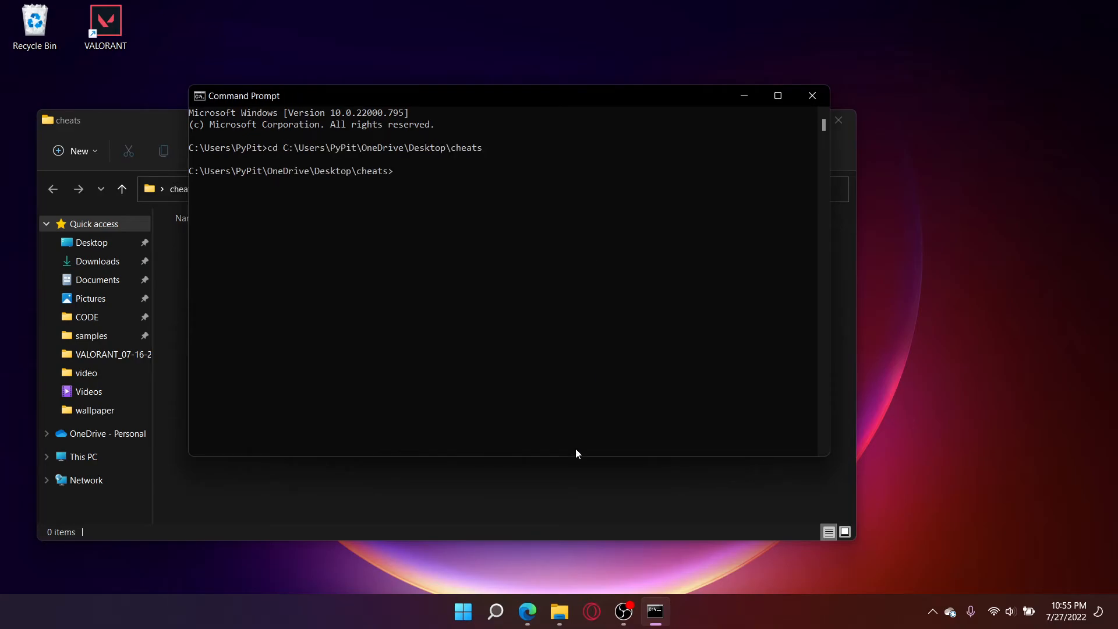
Copy the python3 -m venv tutorial-env example from the docs into the command window
{"action": "left_click", "coordinate": [526, 612]}
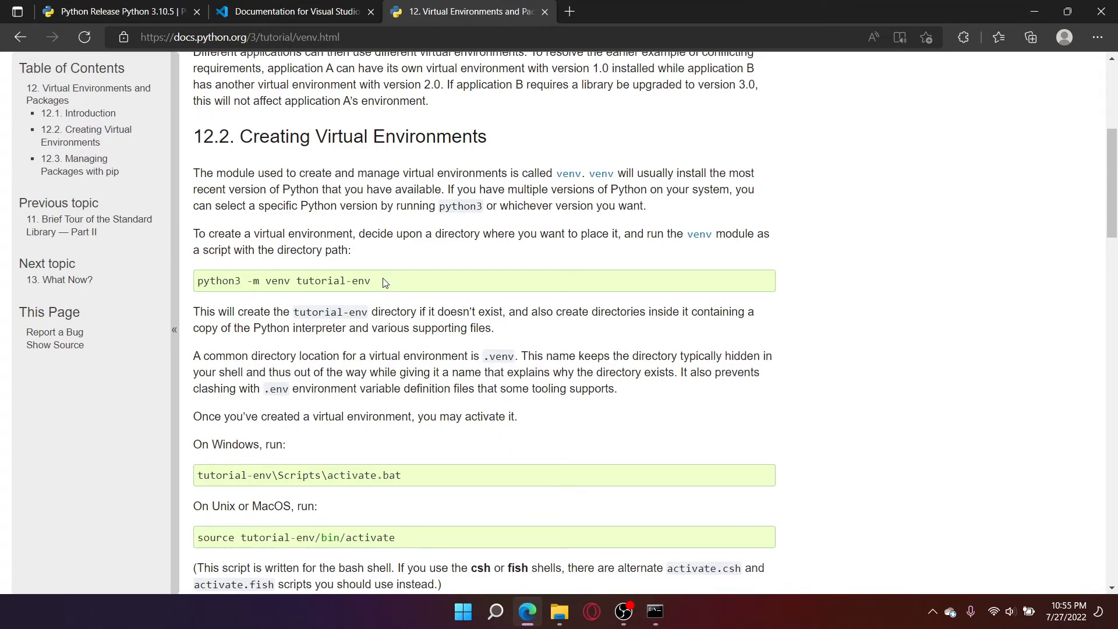
{"action": "triple_click", "coordinate": [283, 281]}
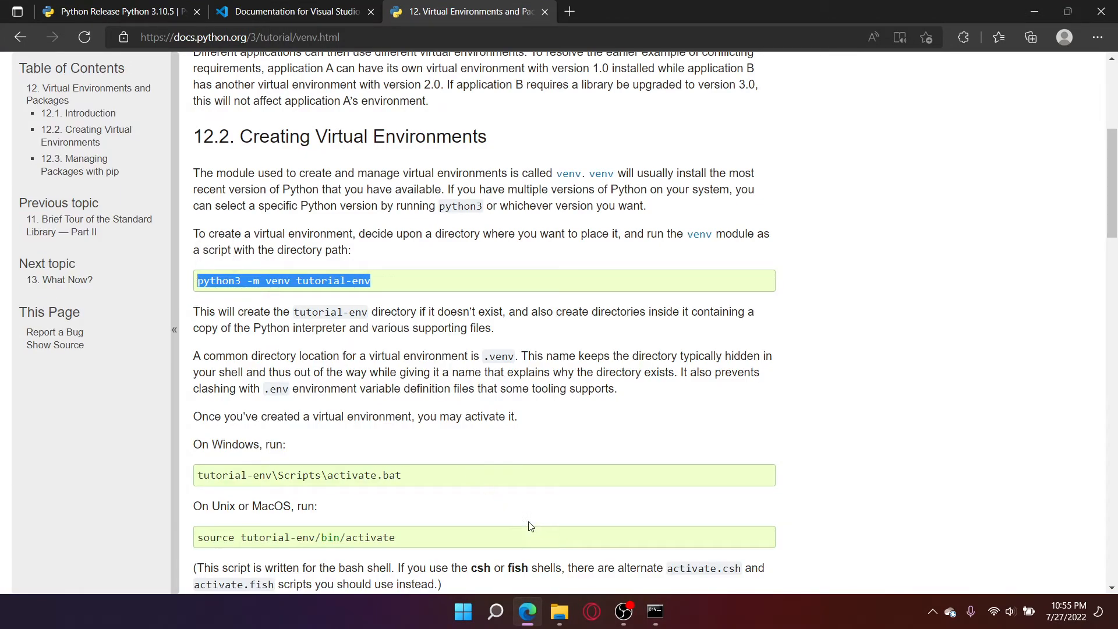
{"action": "left_click", "coordinate": [653, 611]}
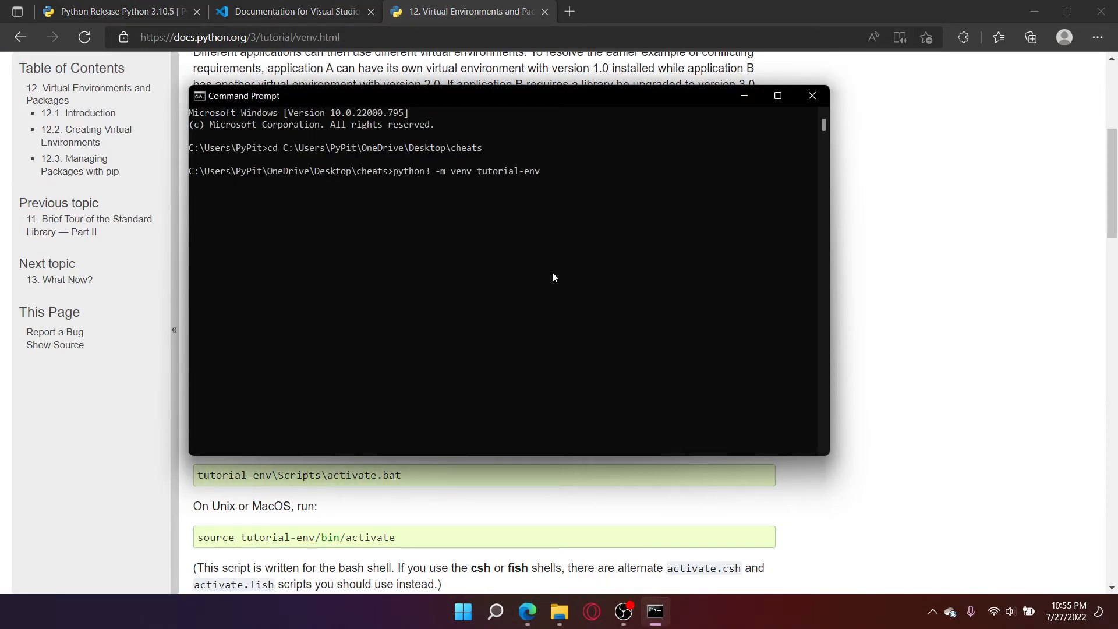
Run python -m venv cheats-env, creating a cheats-env folder inside cheats
{"action": "key", "text": "Backspace"}
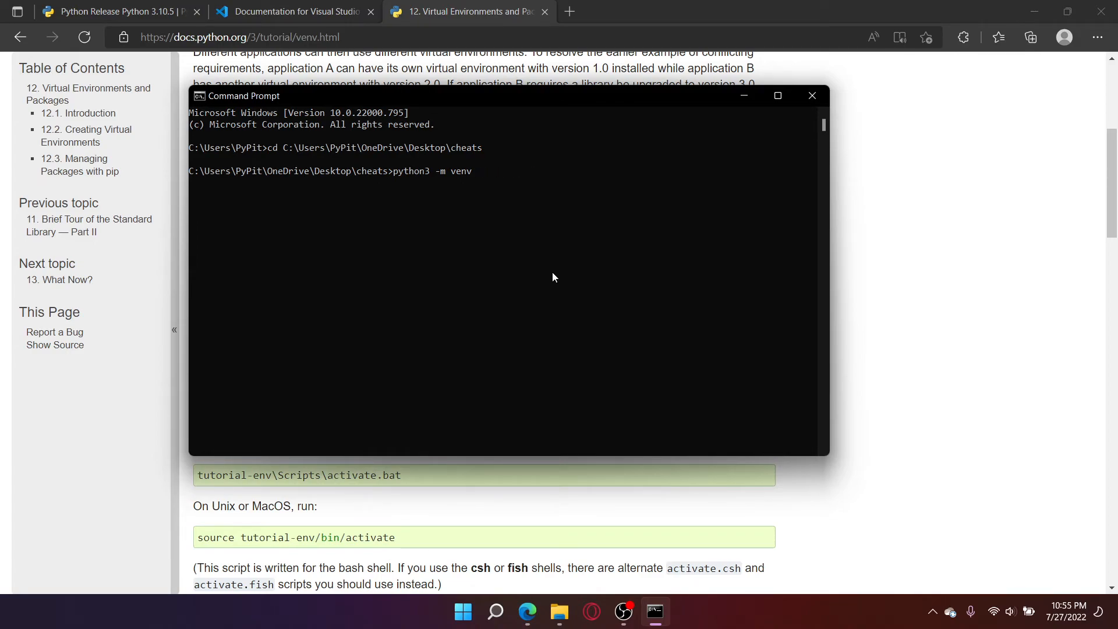
{"action": "type", "text": "cheats-"}
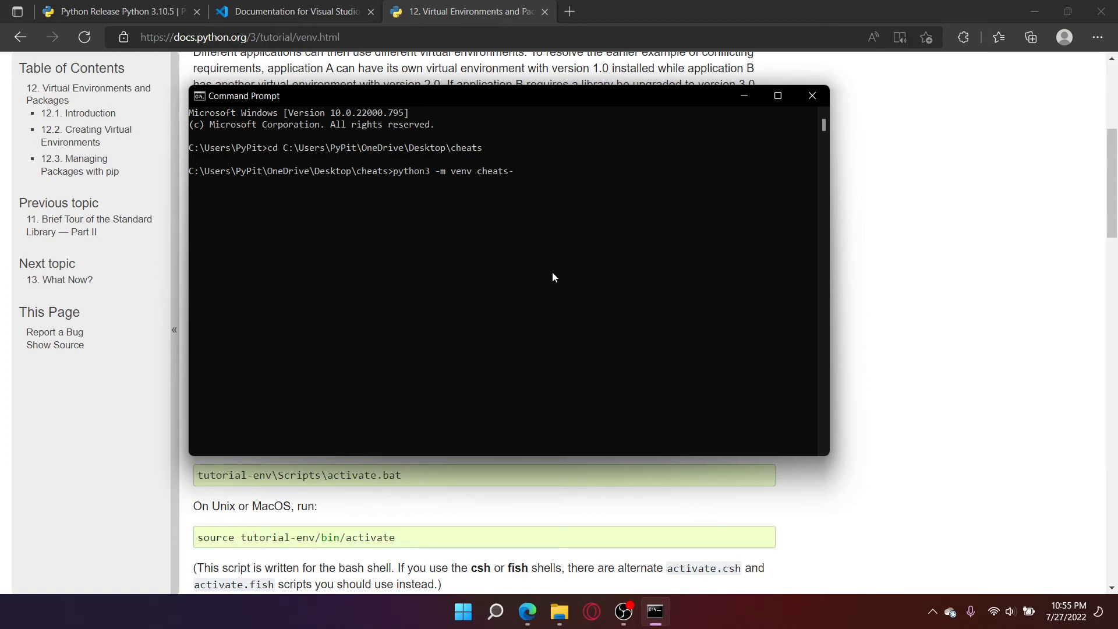
{"action": "type", "text": "env"}
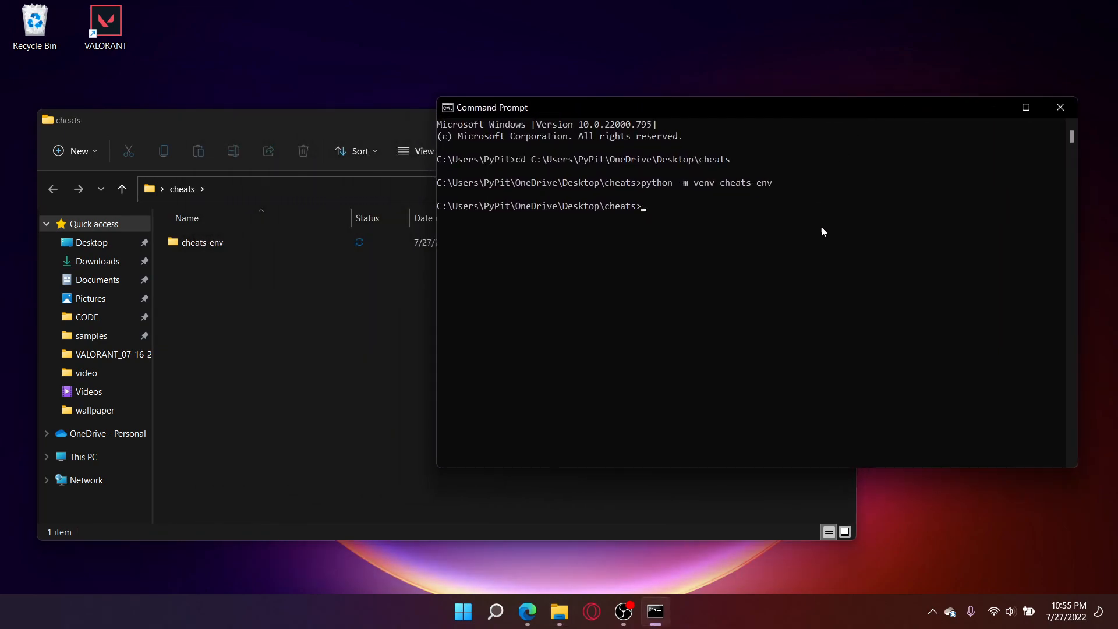
{"action": "mouse_move", "coordinate": [830, 257]}
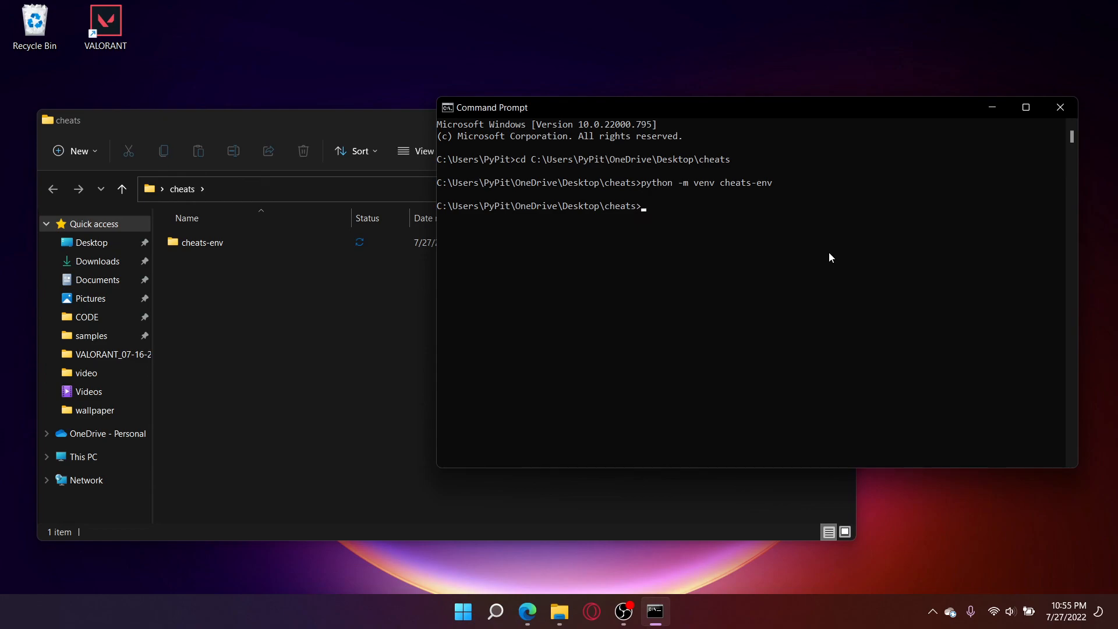